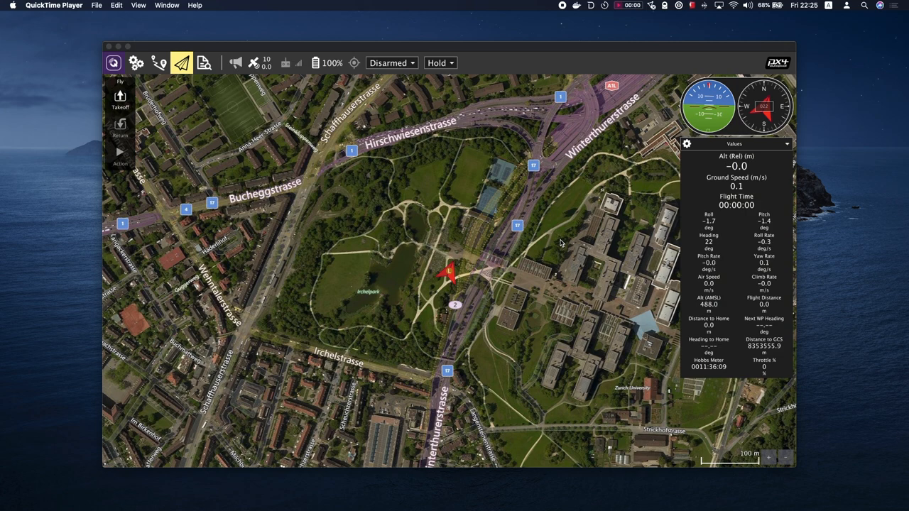
Switch from the flight map to Application Settings and its General page
{"action": "left_click", "coordinate": [136, 63]}
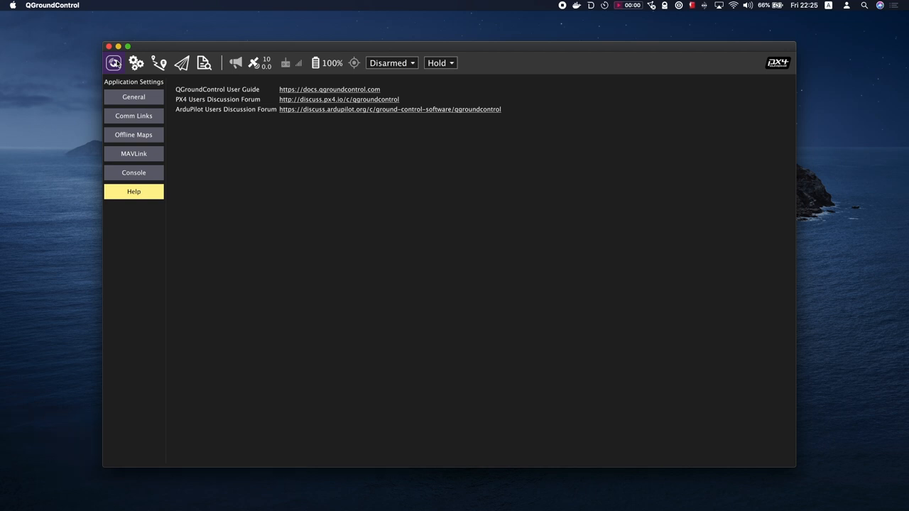
{"action": "mouse_move", "coordinate": [139, 88]}
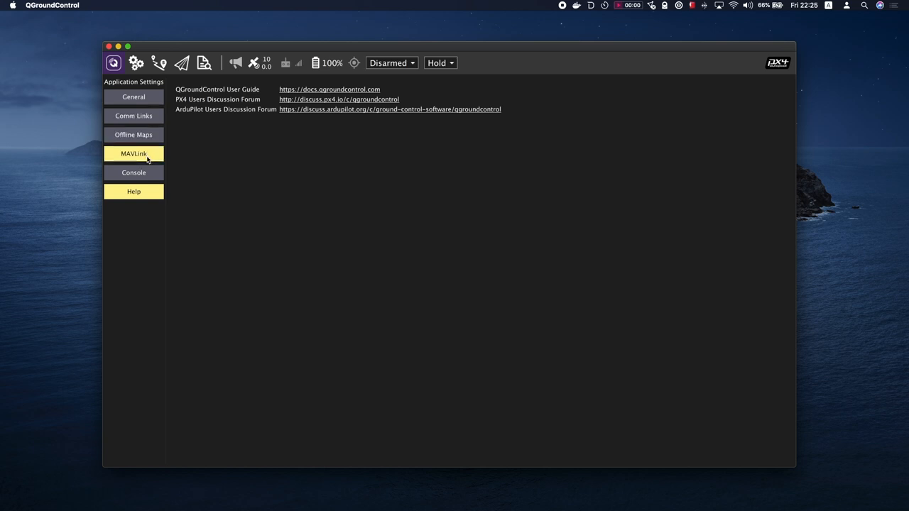
{"action": "left_click", "coordinate": [133, 96]}
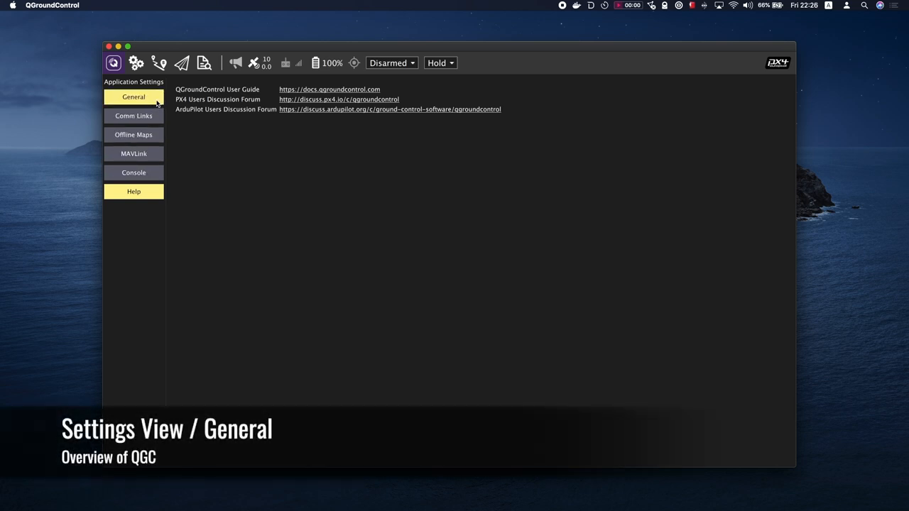
Browse the General settings through Units, Miscellaneous, Telemetry Logs, Fly View and Plan View
{"action": "left_click", "coordinate": [134, 97]}
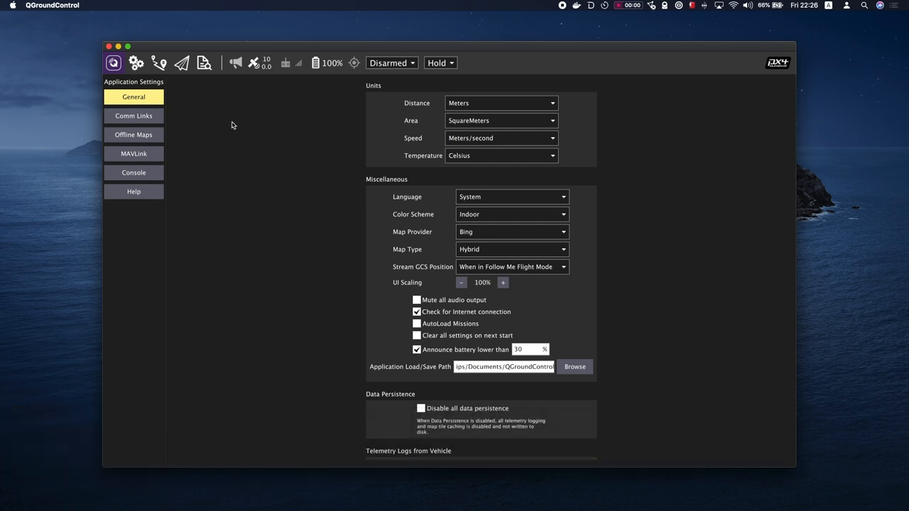
{"action": "mouse_move", "coordinate": [241, 143]}
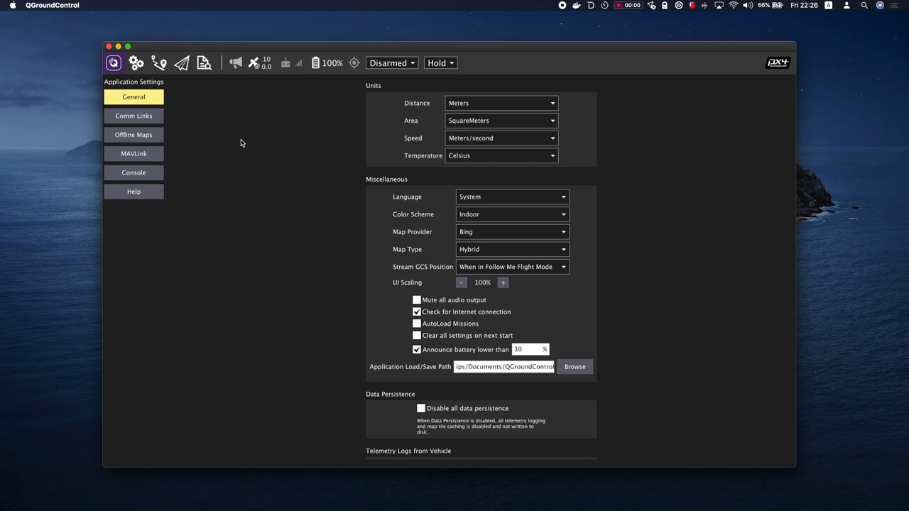
{"action": "mouse_move", "coordinate": [290, 188]}
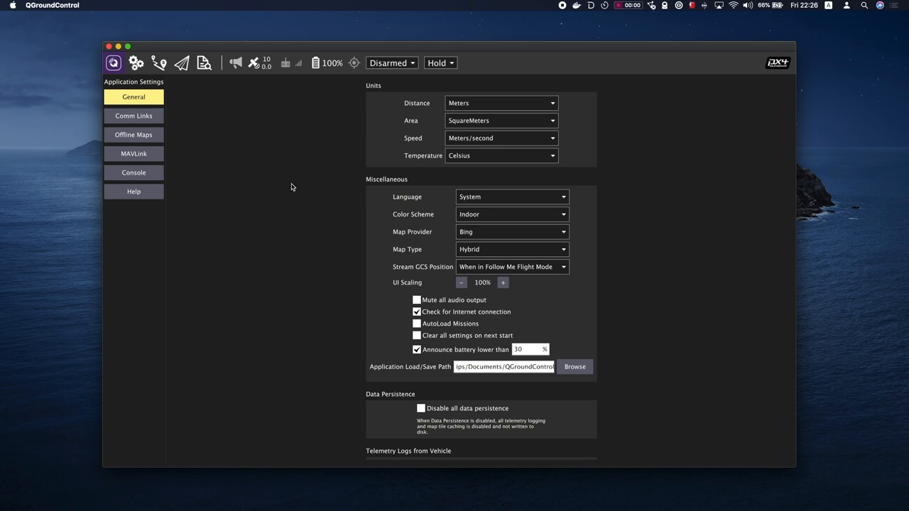
{"action": "scroll", "scroll_direction": "down", "scroll_amount": 3}
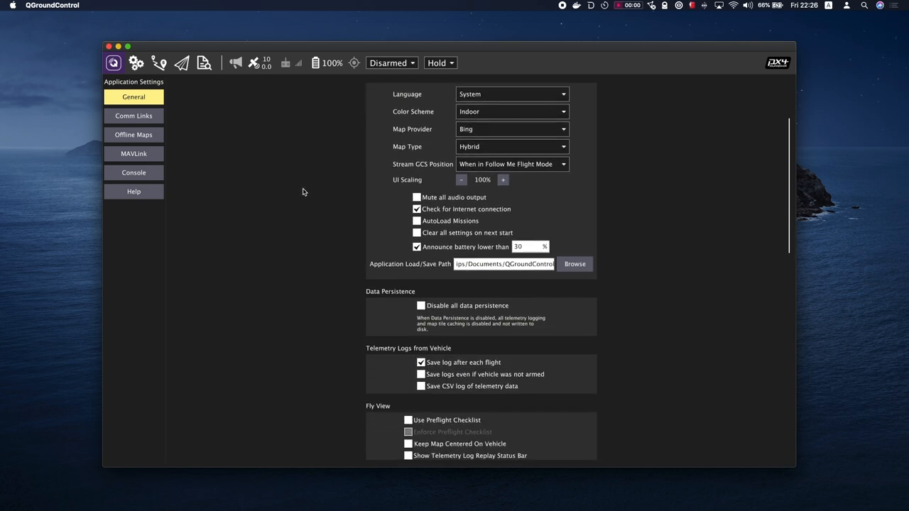
{"action": "scroll", "scroll_direction": "down", "scroll_amount": 3}
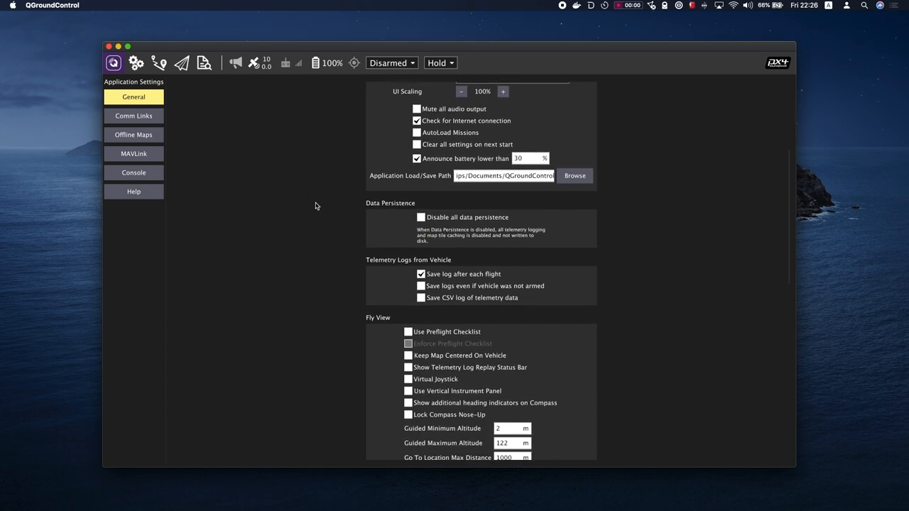
{"action": "scroll", "scroll_direction": "down", "scroll_amount": 3}
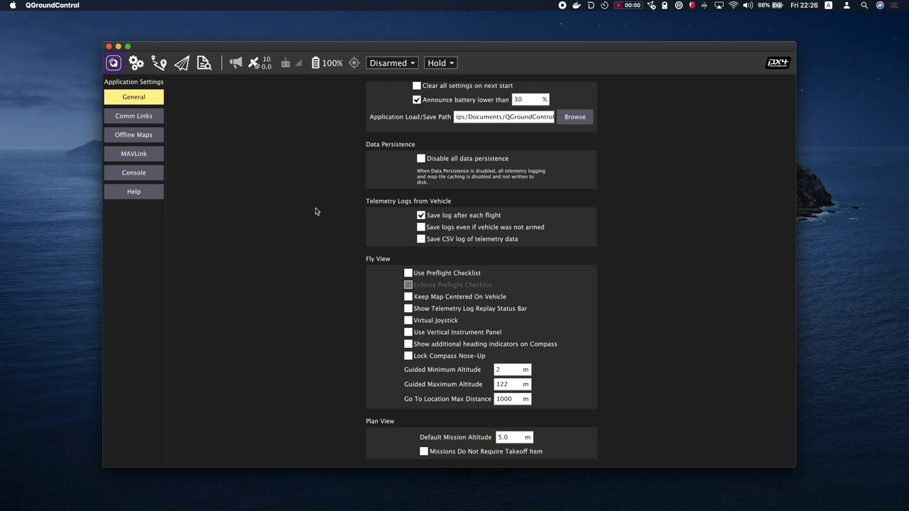
{"action": "scroll", "scroll_direction": "down", "scroll_amount": 3}
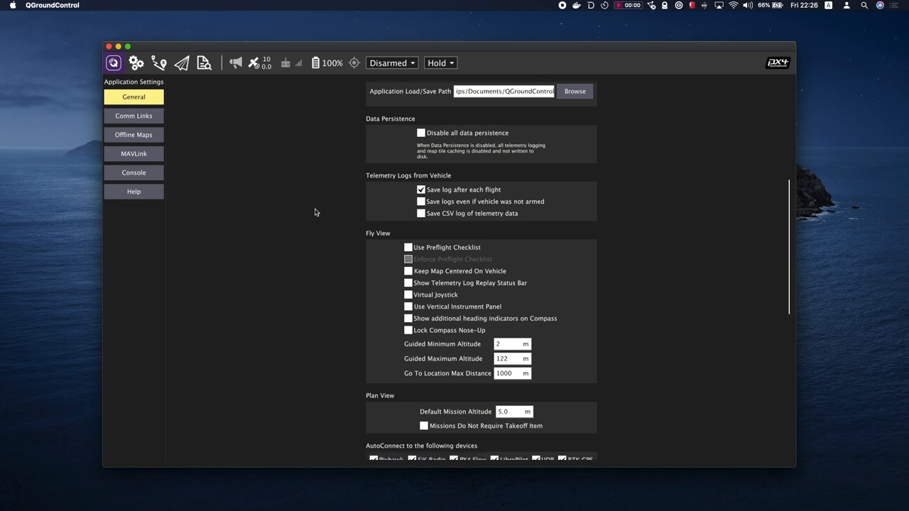
Start a new Comm Links configuration, defaulting to a serial link at 57600 baud
{"action": "left_click", "coordinate": [133, 116]}
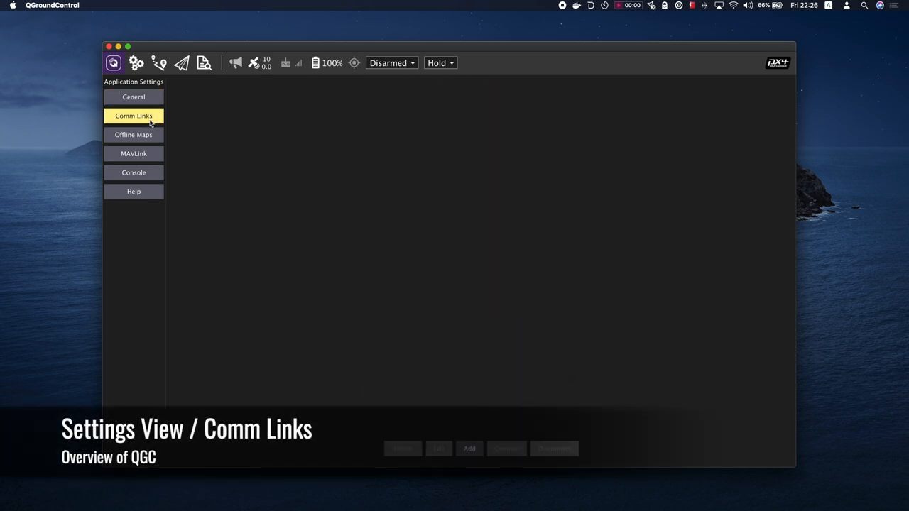
{"action": "mouse_move", "coordinate": [425, 253]}
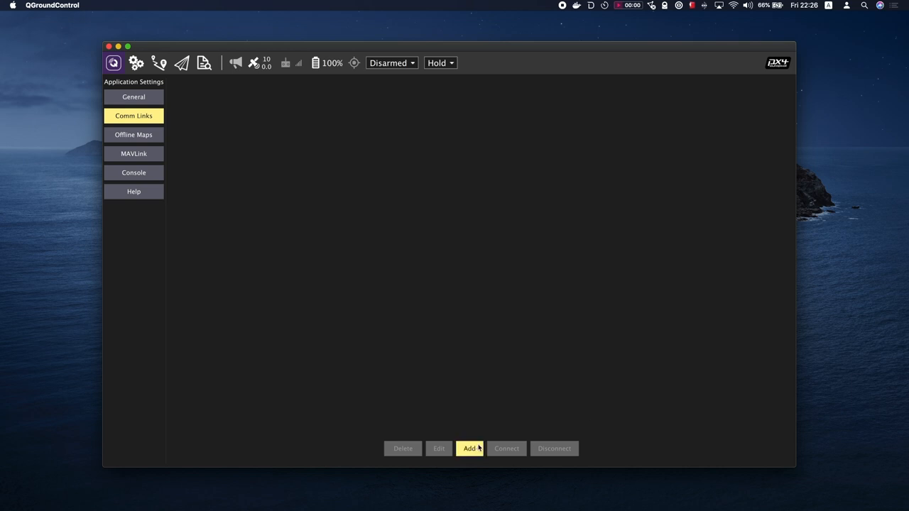
{"action": "left_click", "coordinate": [469, 449]}
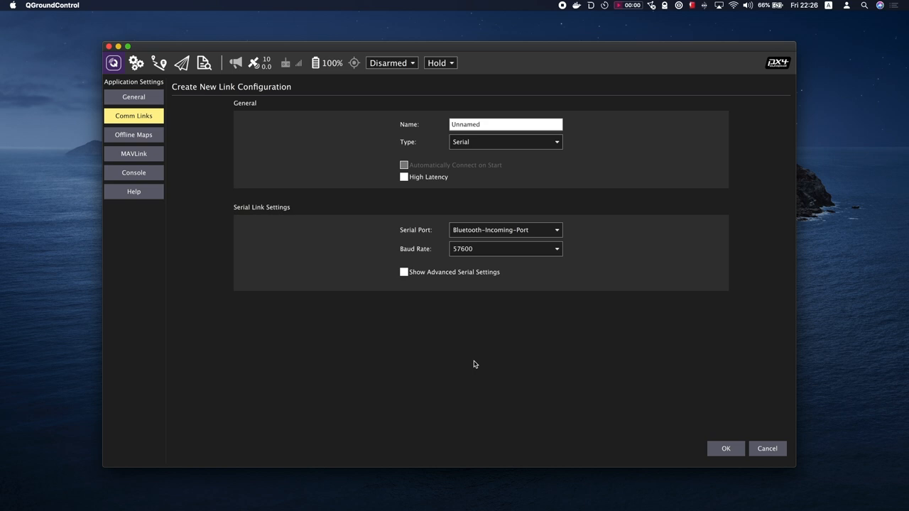
Show the Offline Maps tile sets: Default Tile Set, Tile Set 001 and its Elevation set
{"action": "left_click", "coordinate": [133, 135]}
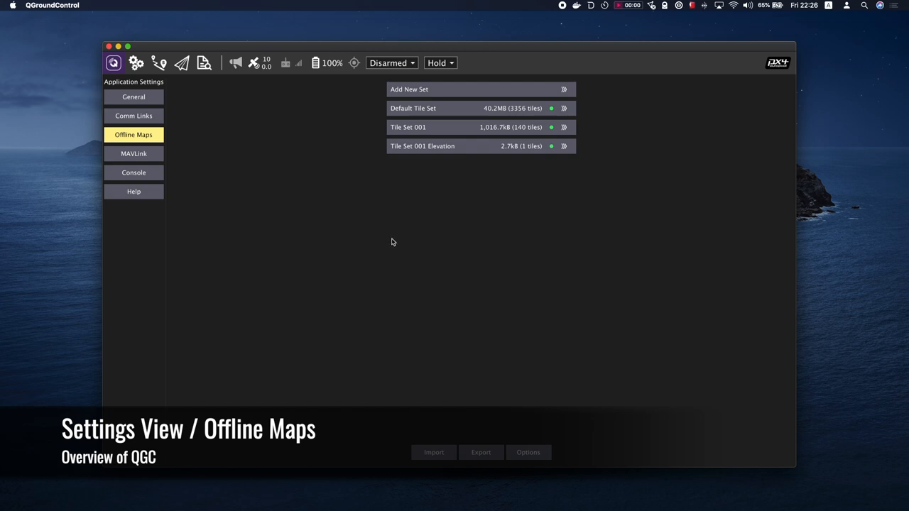
{"action": "mouse_move", "coordinate": [397, 242]}
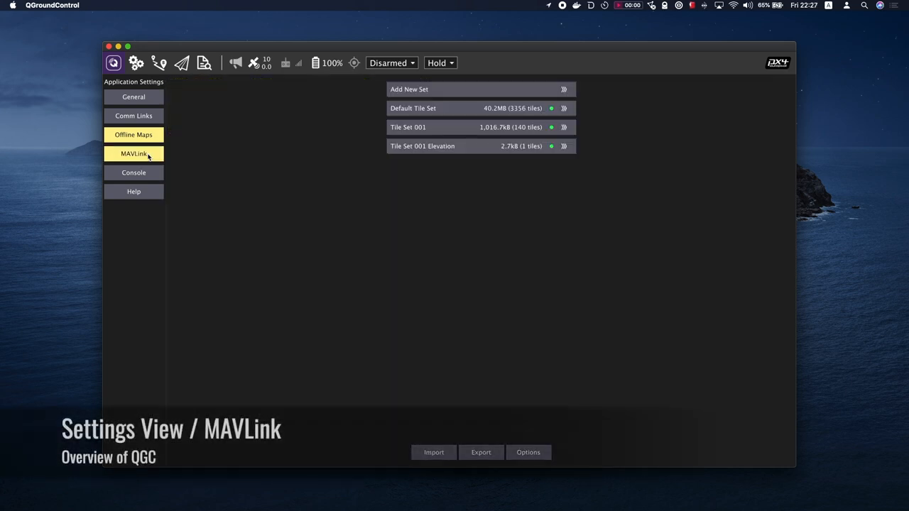
Browse the MAVLink settings down to the log upload and saved log files sections
{"action": "left_click", "coordinate": [133, 153]}
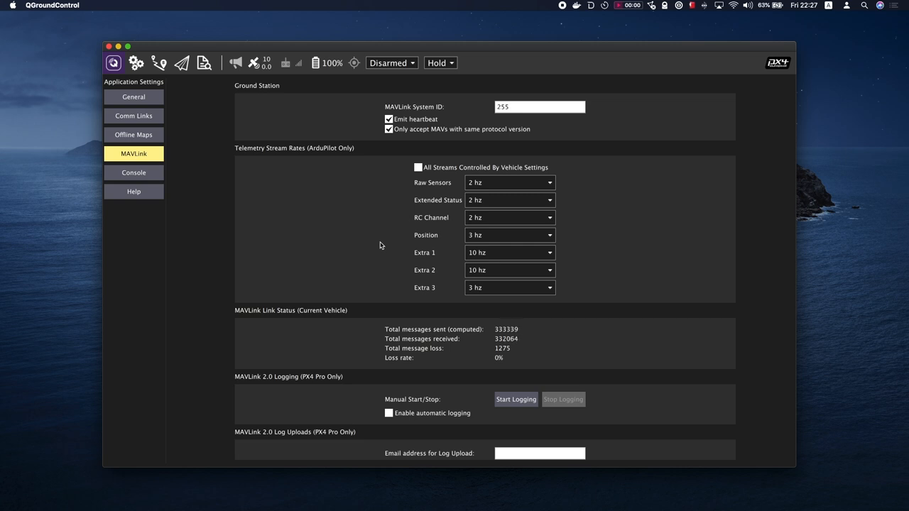
{"action": "mouse_move", "coordinate": [363, 256]}
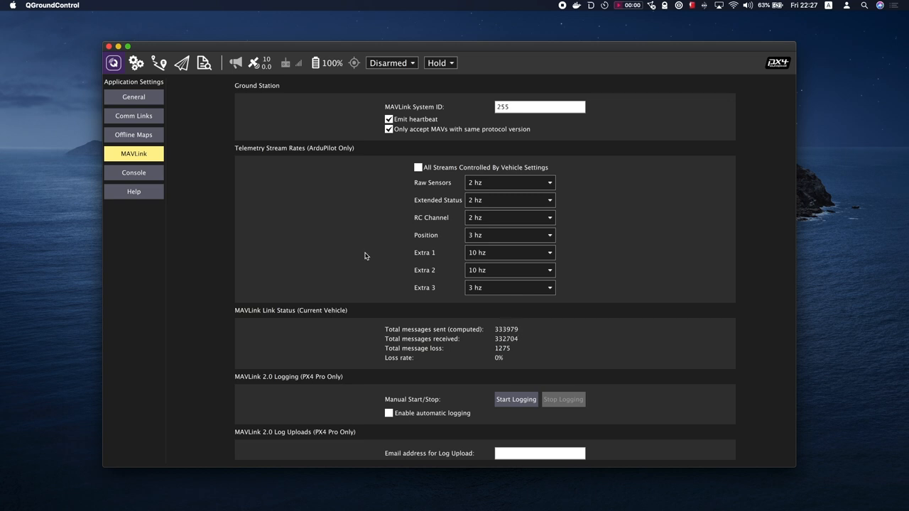
{"action": "scroll", "scroll_direction": "down", "scroll_amount": 3}
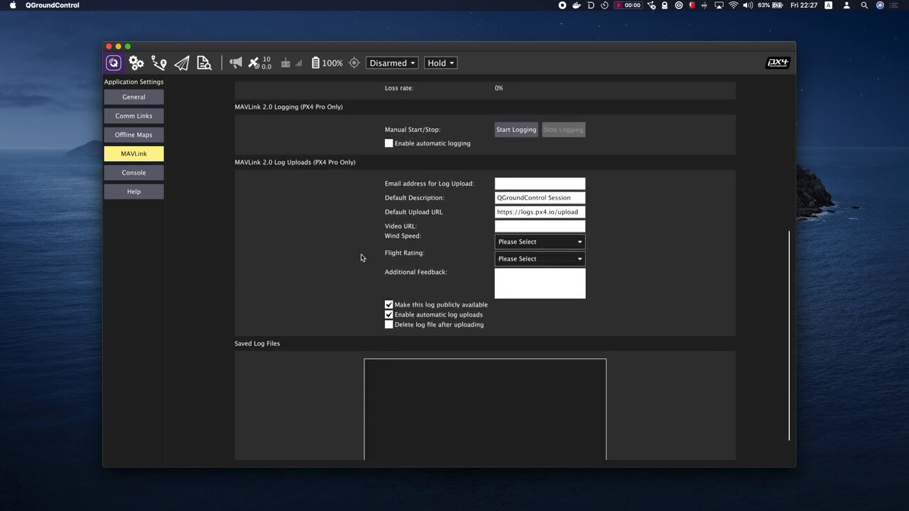
{"action": "scroll", "scroll_direction": "down", "scroll_amount": 3}
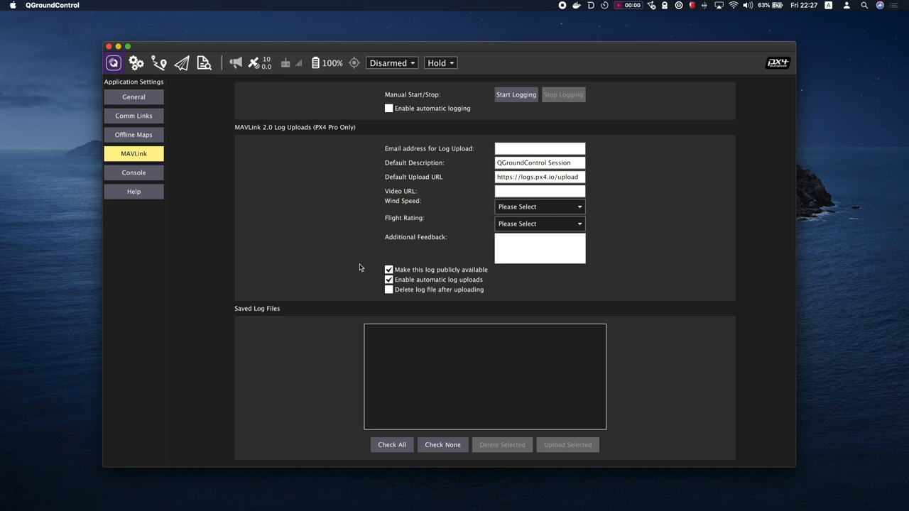
Review the Console log and its logging-category list, then dismiss the list
{"action": "left_click", "coordinate": [134, 173]}
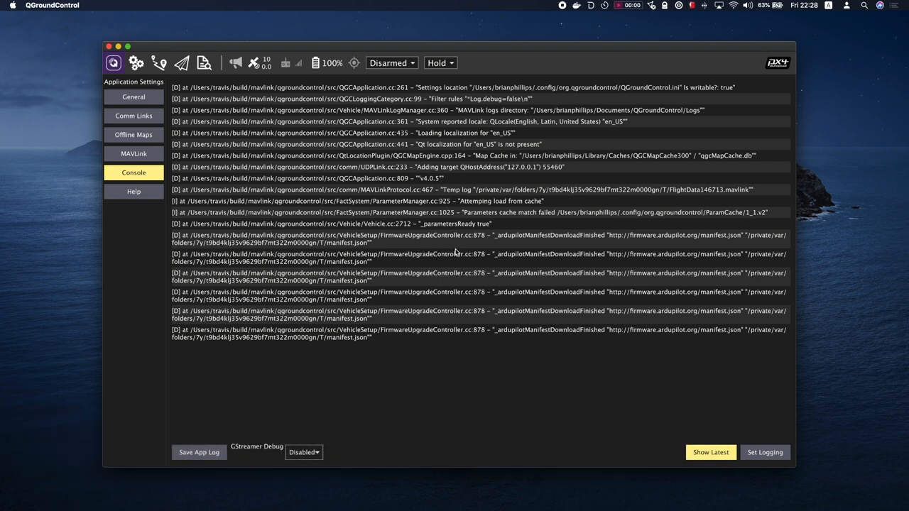
{"action": "mouse_move", "coordinate": [778, 466]}
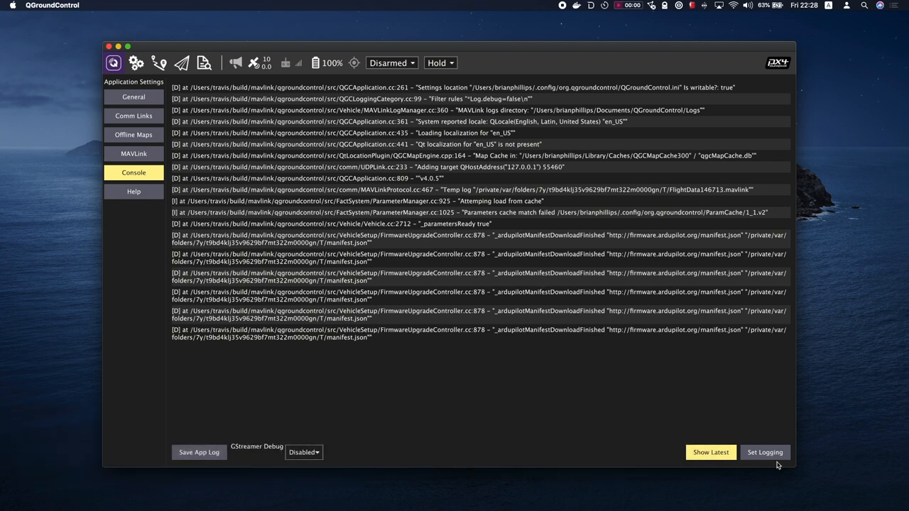
{"action": "left_click", "coordinate": [764, 452]}
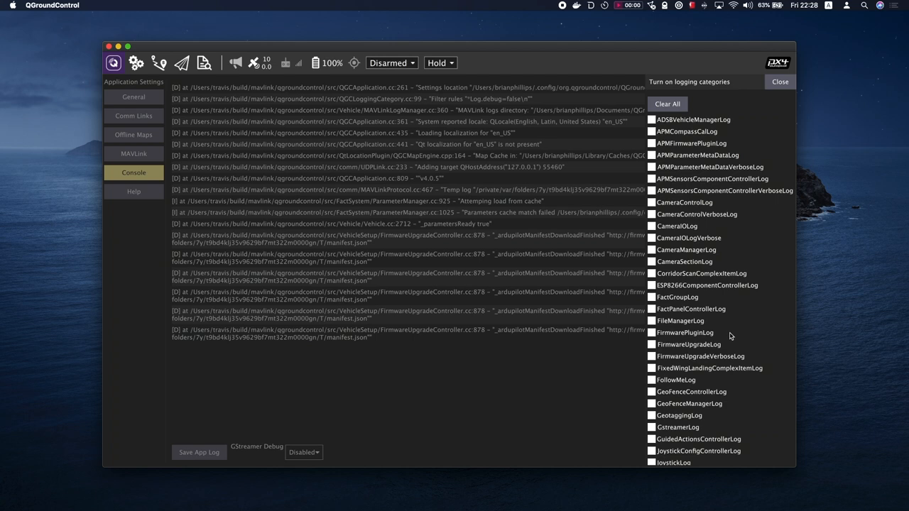
{"action": "scroll", "scroll_direction": "down", "scroll_amount": 3}
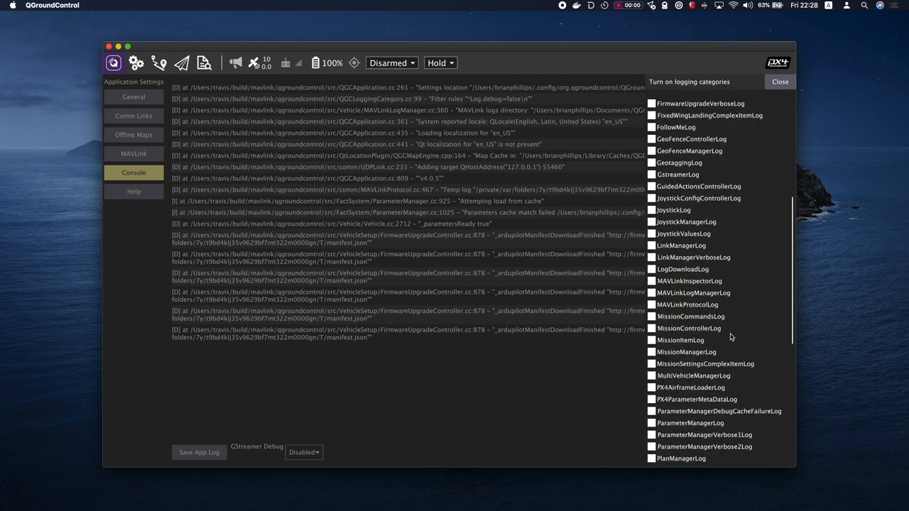
{"action": "left_click", "coordinate": [134, 191]}
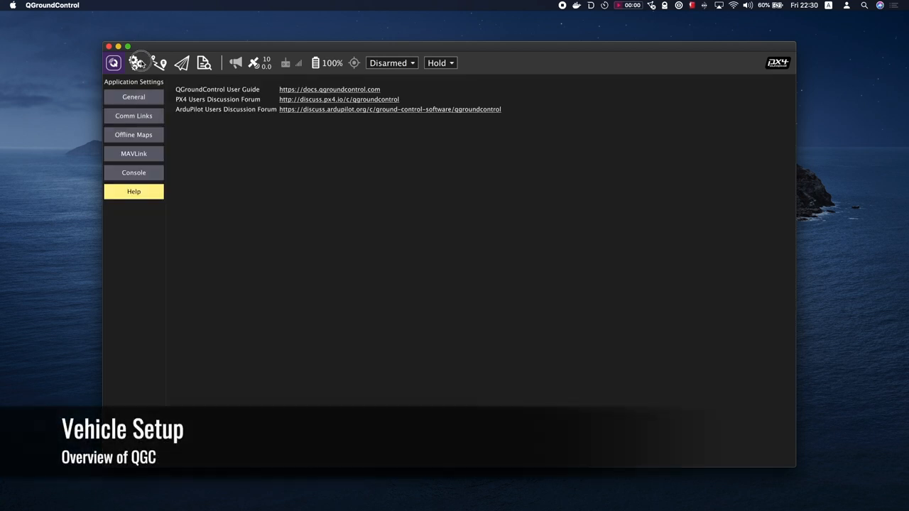
Show the Vehicle Setup summary with airframe, sensors, radio, flight modes, power, safety and camera
{"action": "left_click", "coordinate": [137, 62]}
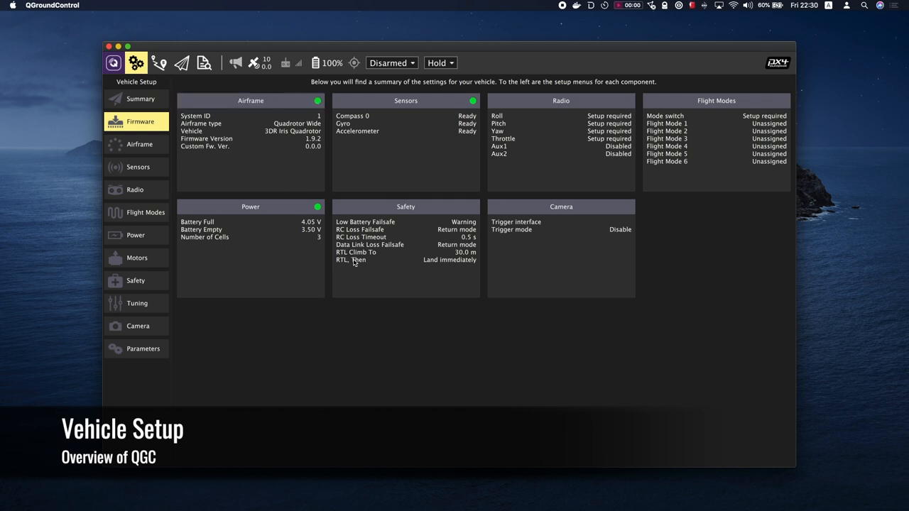
{"action": "mouse_move", "coordinate": [381, 248]}
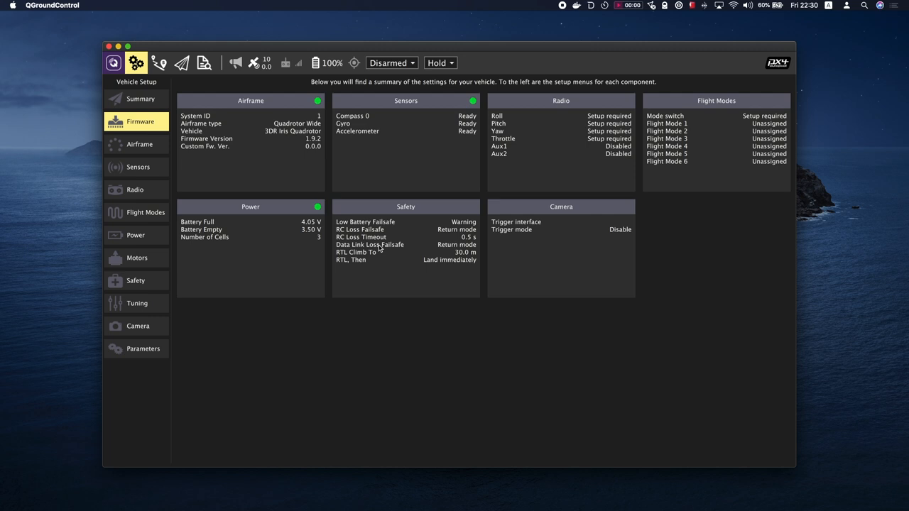
{"action": "mouse_move", "coordinate": [382, 243]}
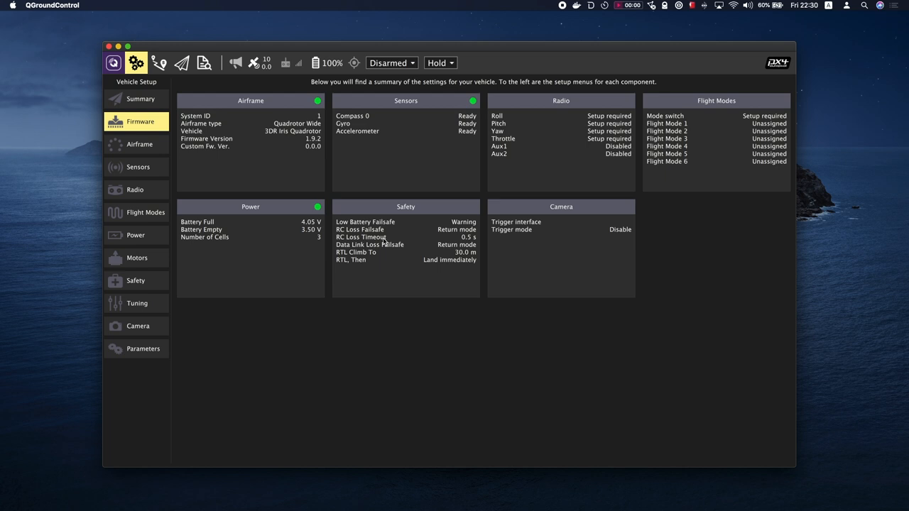
{"action": "mouse_move", "coordinate": [458, 193]}
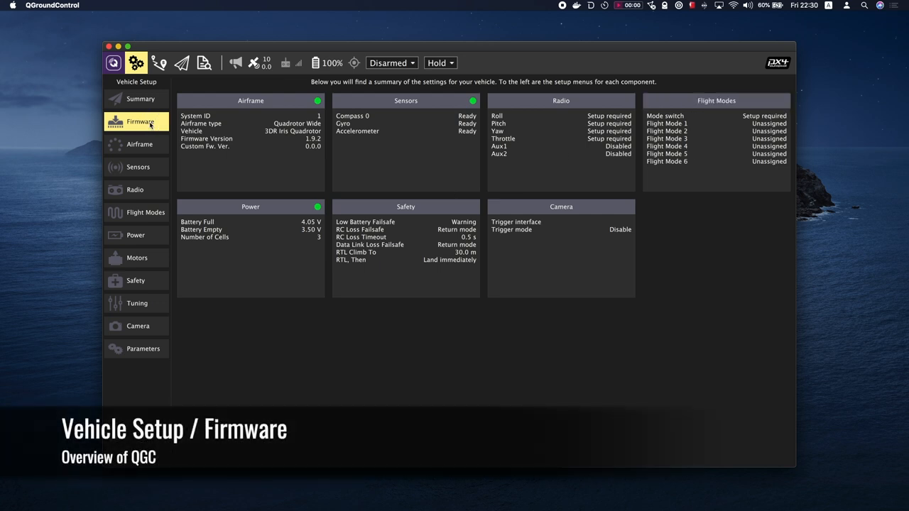
Show the Firmware Setup page for Pixhawk, SiK Radio and PX4 Flow upgrades
{"action": "left_click", "coordinate": [139, 122]}
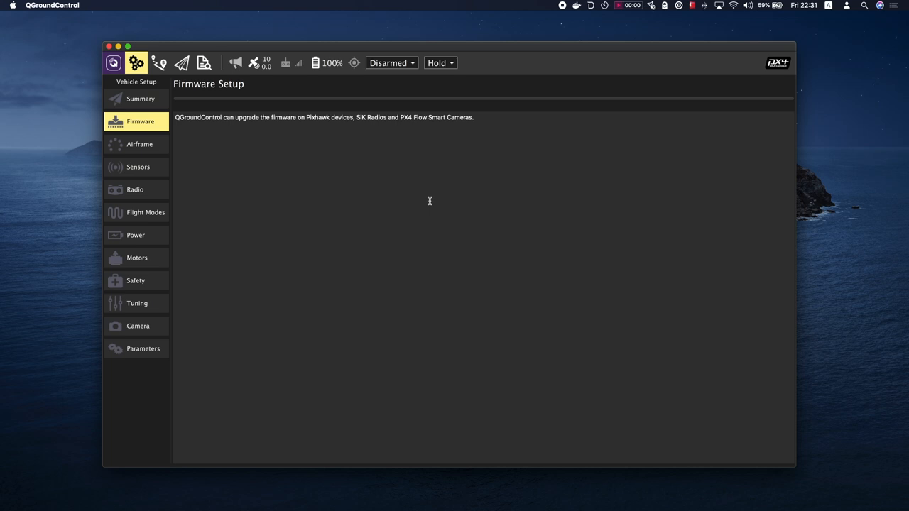
{"action": "mouse_move", "coordinate": [662, 179]}
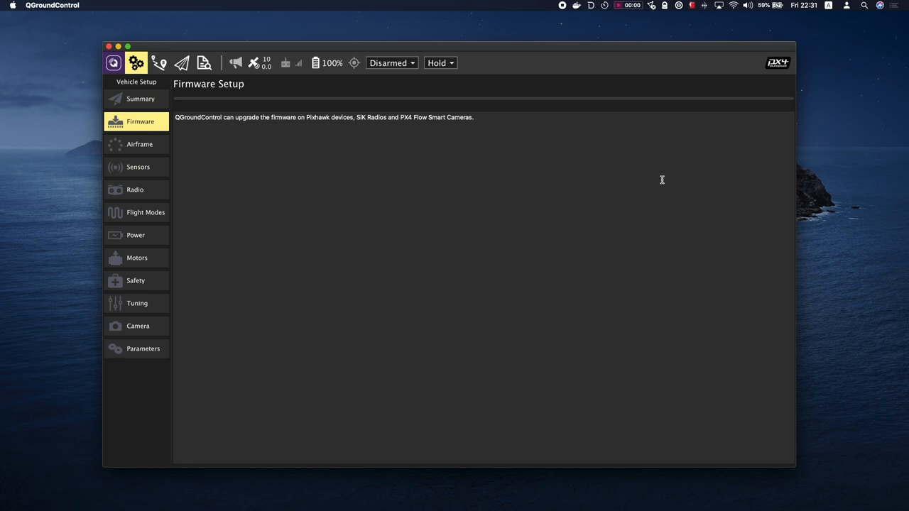
Browse the airframe catalogue, keeping the 3DR Iris Quadrotor, and move on to Sensors Setup
{"action": "left_click", "coordinate": [139, 145]}
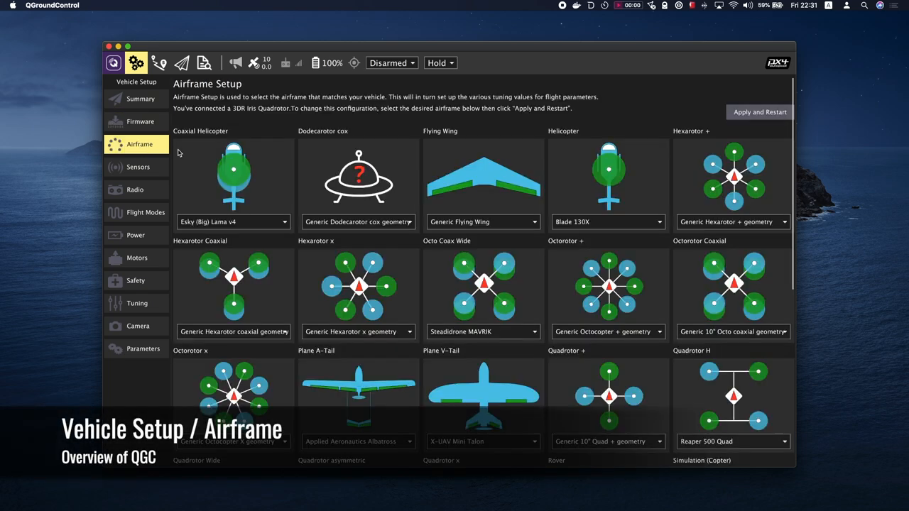
{"action": "mouse_move", "coordinate": [481, 262]}
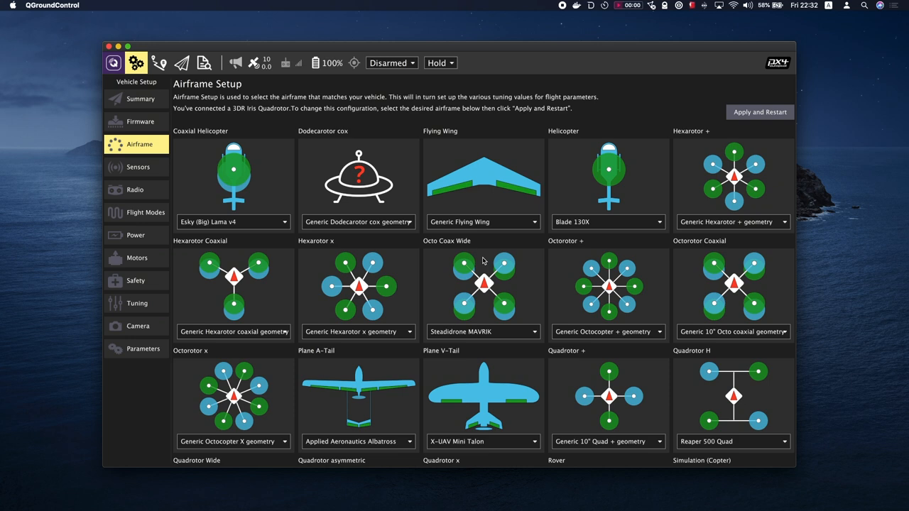
{"action": "scroll", "scroll_direction": "down", "scroll_amount": 3}
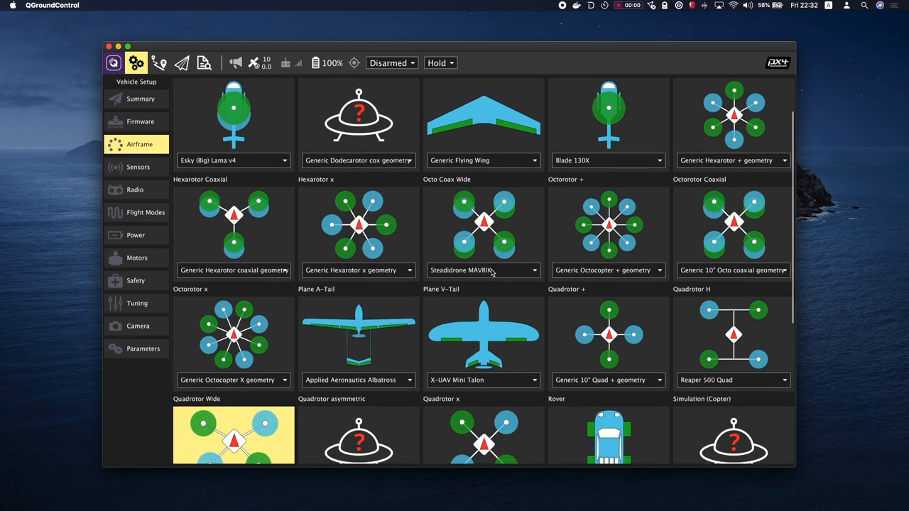
{"action": "scroll", "scroll_direction": "down", "scroll_amount": 3}
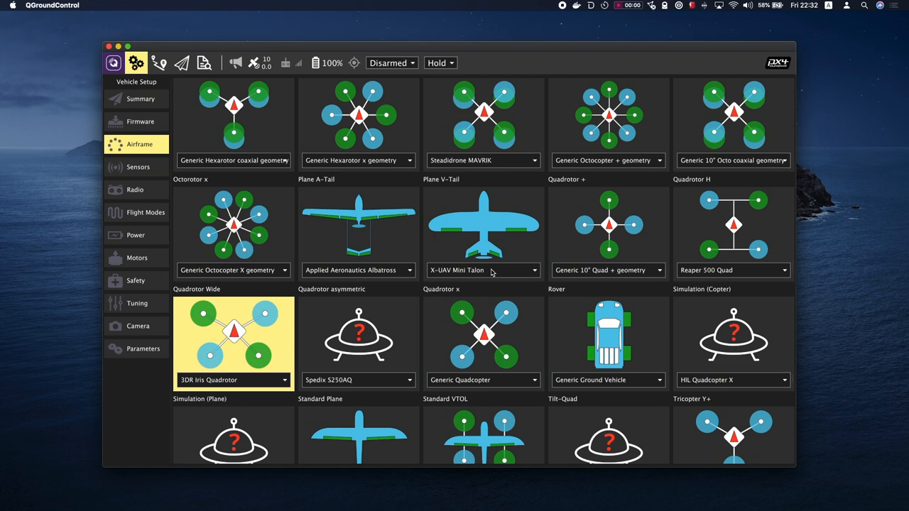
{"action": "scroll", "scroll_direction": "down", "scroll_amount": 3}
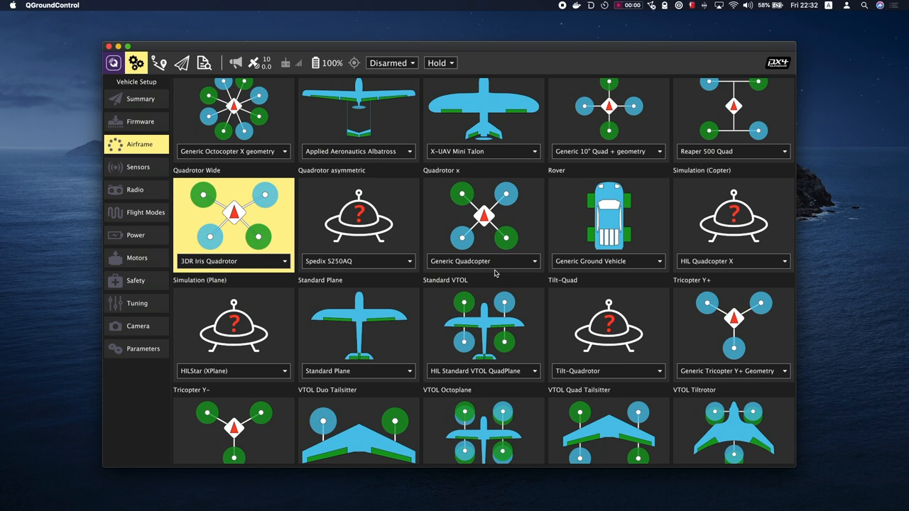
{"action": "mouse_move", "coordinate": [500, 267]}
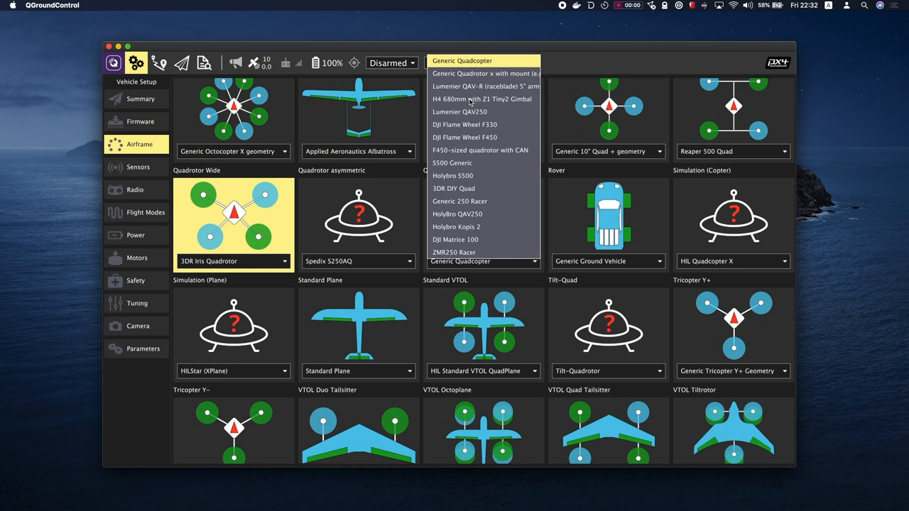
{"action": "left_click", "coordinate": [139, 167]}
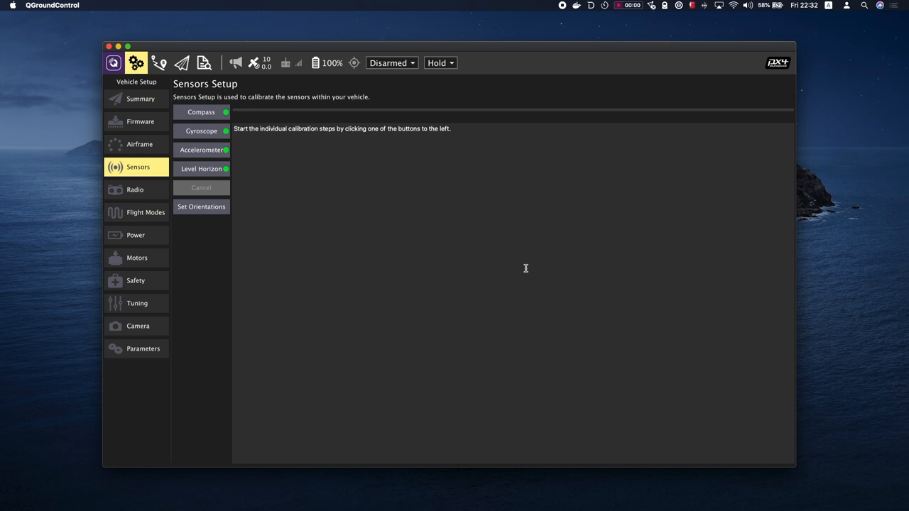
{"action": "mouse_move", "coordinate": [245, 168]}
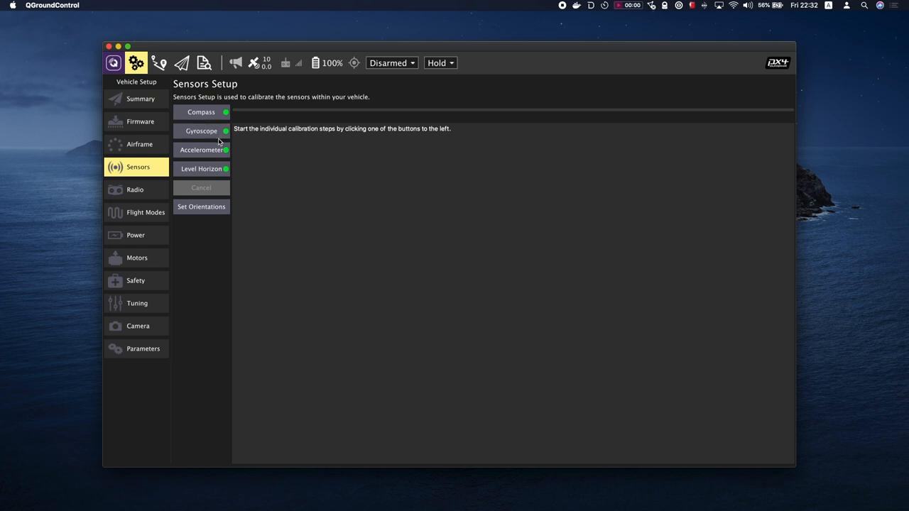
{"action": "mouse_move", "coordinate": [220, 162]}
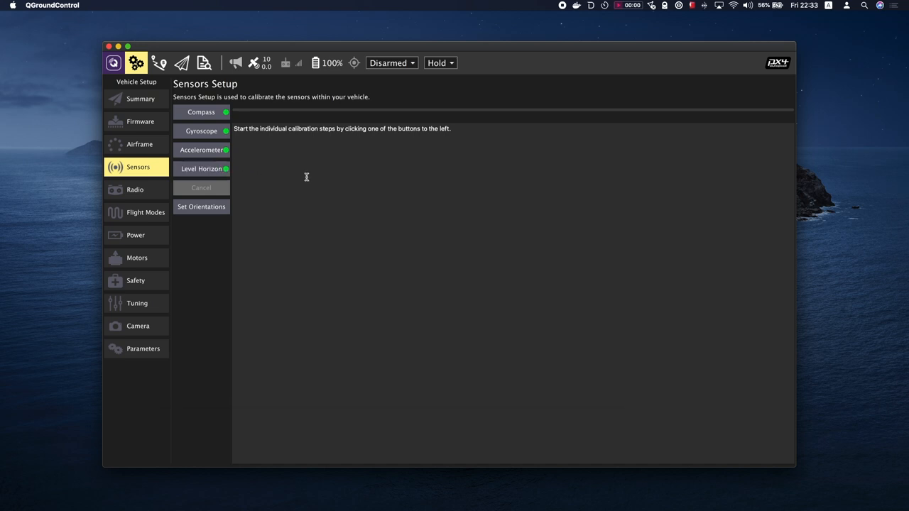
Show the Radio Setup page with roll, pitch, yaw and throttle unmapped
{"action": "left_click", "coordinate": [133, 190]}
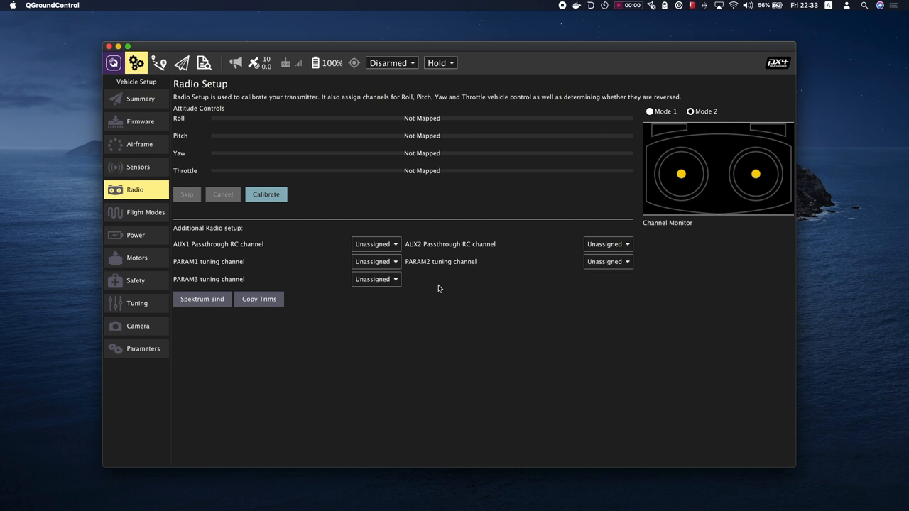
{"action": "mouse_move", "coordinate": [446, 290]}
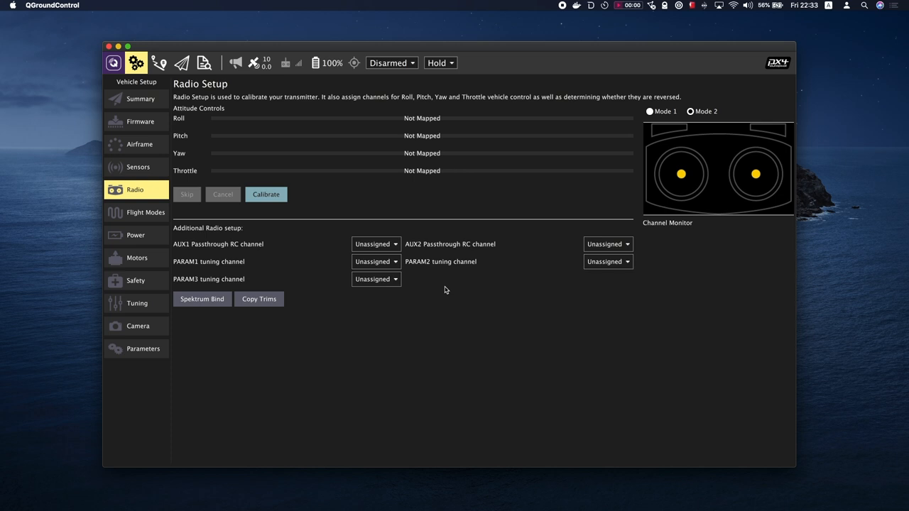
{"action": "mouse_move", "coordinate": [542, 262]}
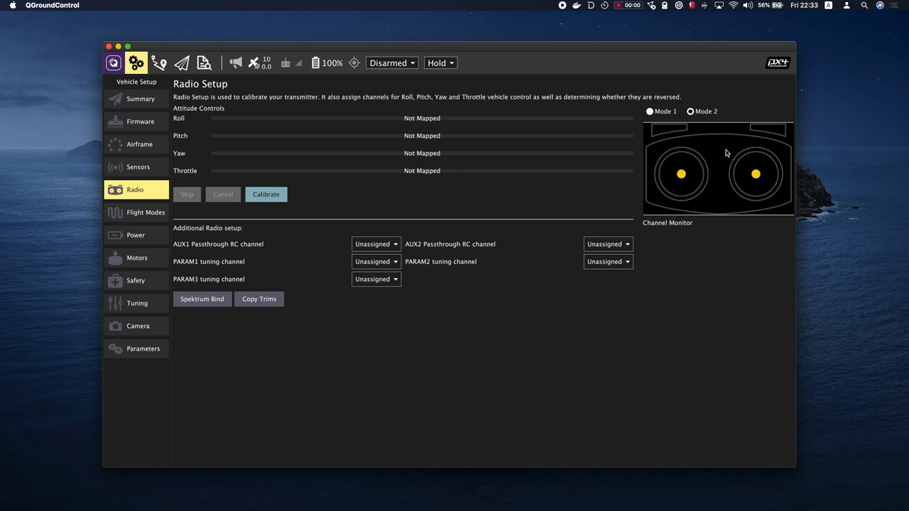
{"action": "mouse_move", "coordinate": [137, 213]}
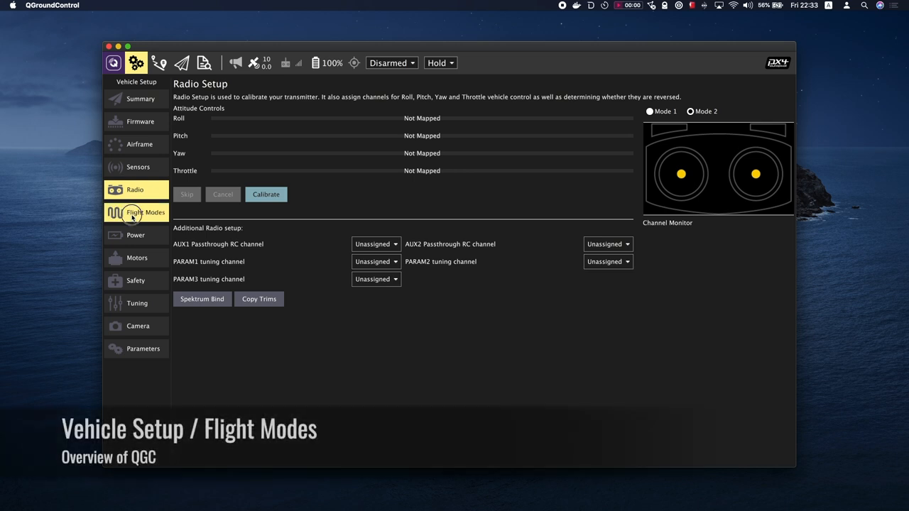
Review the Flight Modes page with all channels unassigned, then move on to Power setup
{"action": "left_click", "coordinate": [145, 213]}
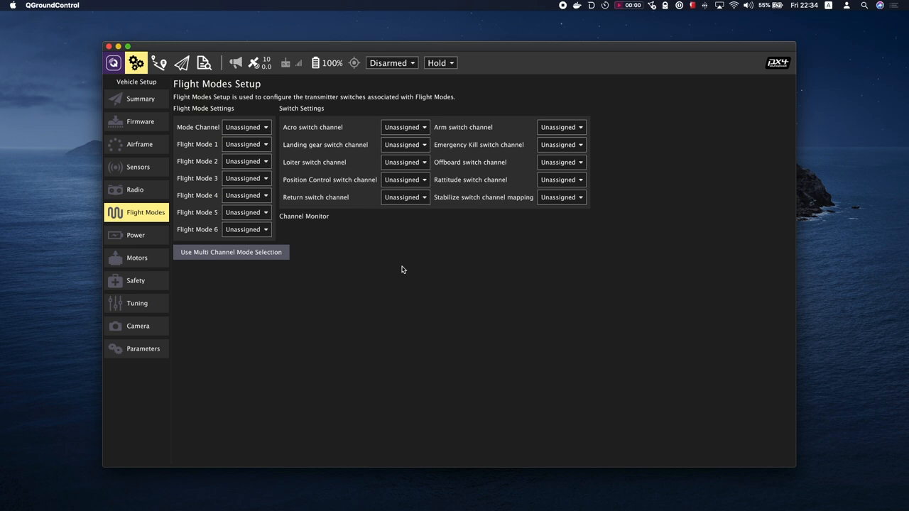
{"action": "mouse_move", "coordinate": [370, 259]}
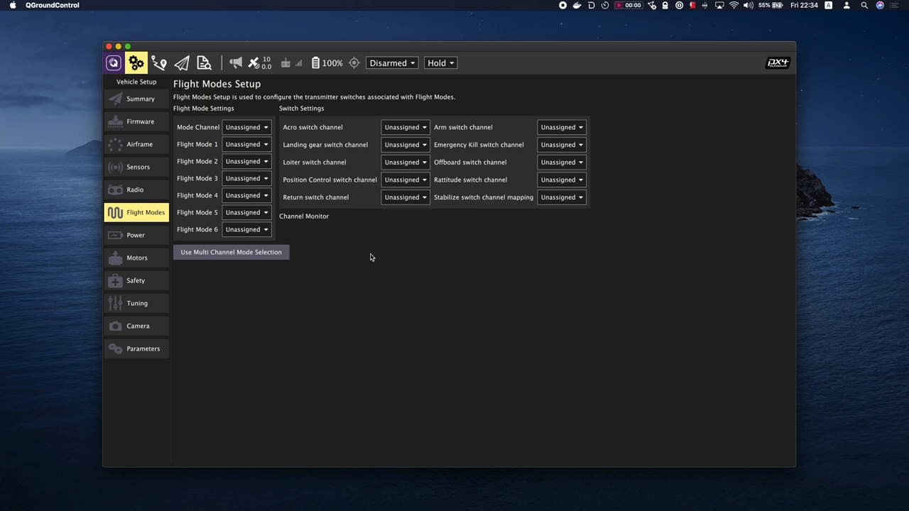
{"action": "left_click", "coordinate": [135, 236]}
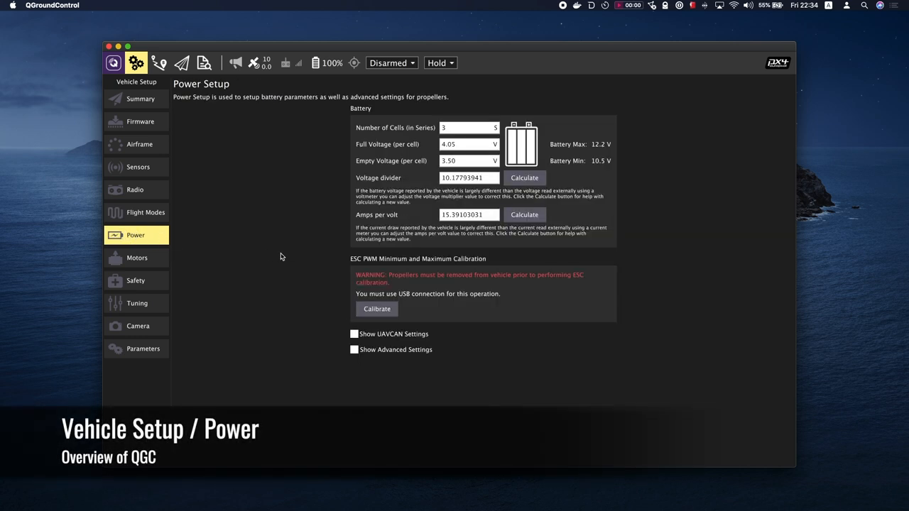
{"action": "mouse_move", "coordinate": [319, 273]}
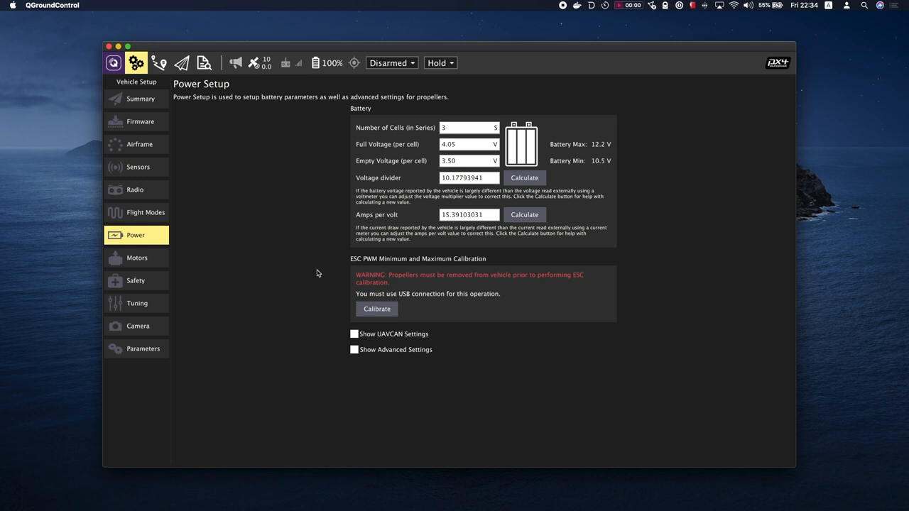
{"action": "mouse_move", "coordinate": [327, 287]}
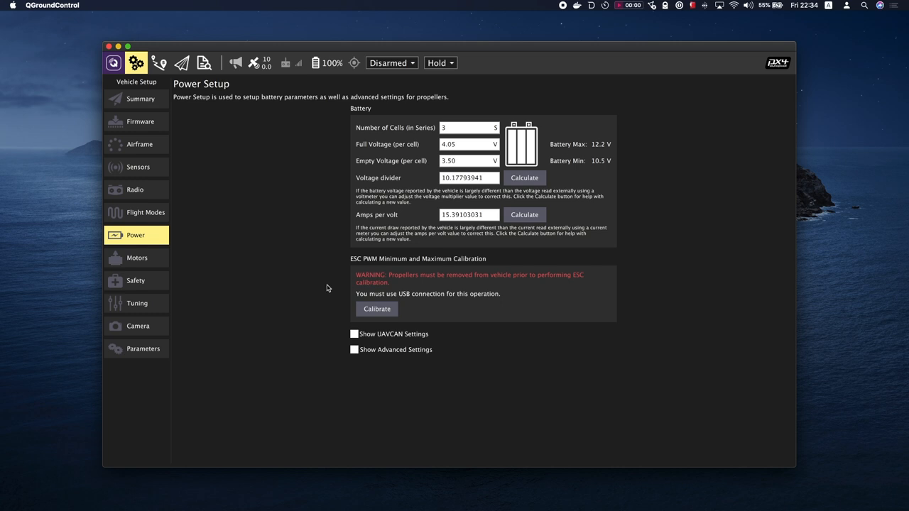
Leave the 3-cell battery Power page for the Motors test page with its motor sliders
{"action": "left_click", "coordinate": [137, 258]}
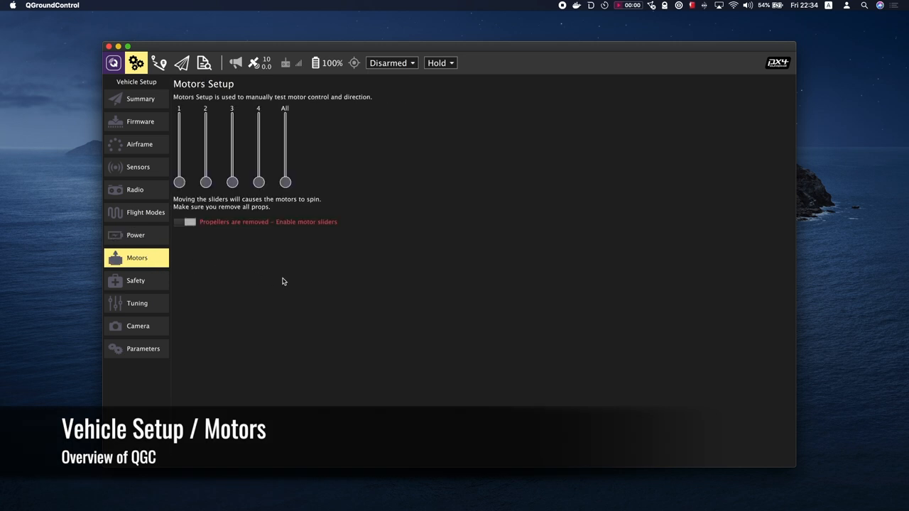
{"action": "mouse_move", "coordinate": [446, 298]}
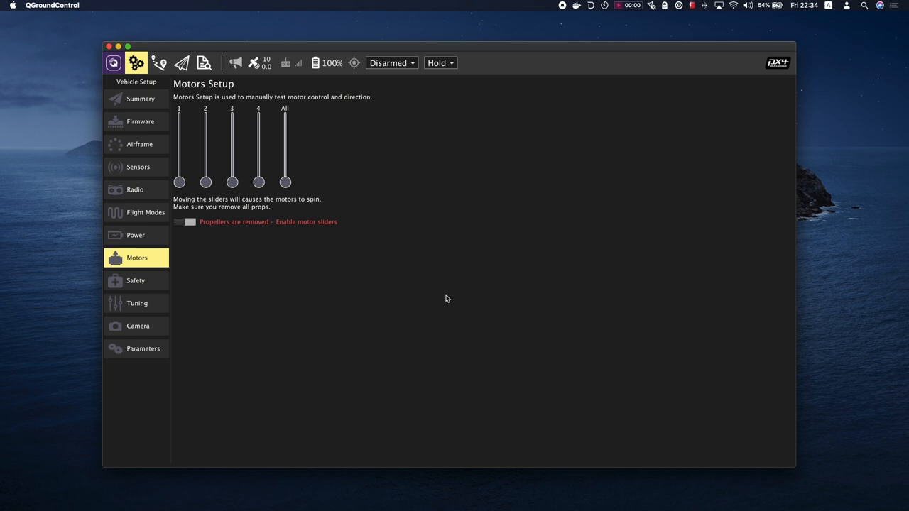
Review the Safety failsafe triggers, then show the Tuning page with hover and minimum throttle
{"action": "left_click", "coordinate": [137, 280]}
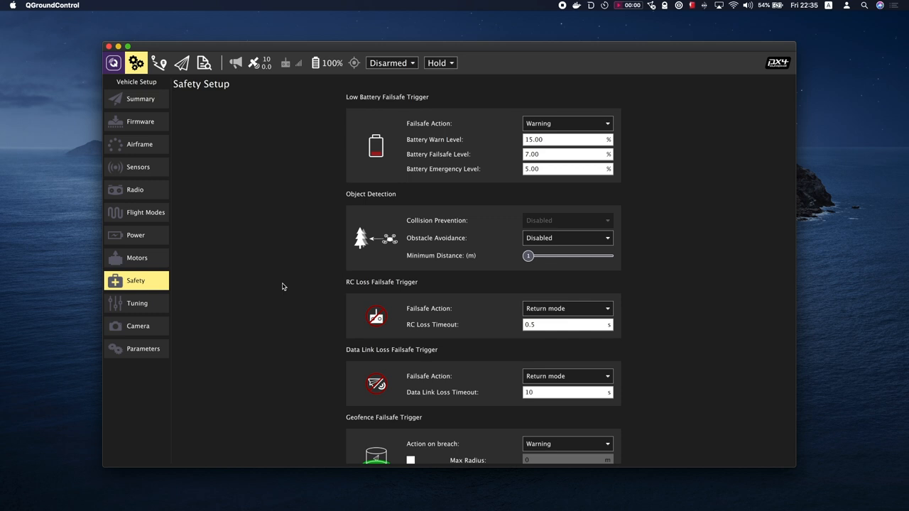
{"action": "left_click", "coordinate": [137, 304]}
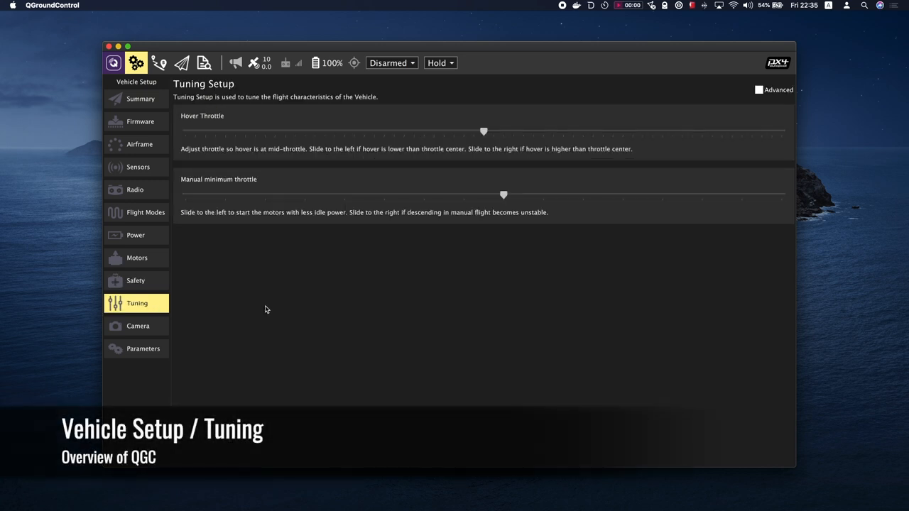
{"action": "mouse_move", "coordinate": [476, 320]}
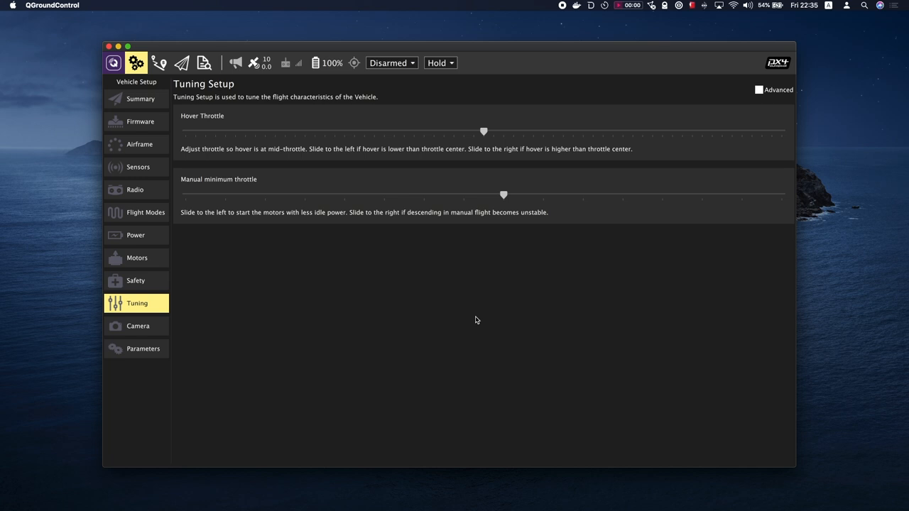
View Camera Setup with triggering disabled, then bring up the full Parameters list
{"action": "left_click", "coordinate": [138, 325]}
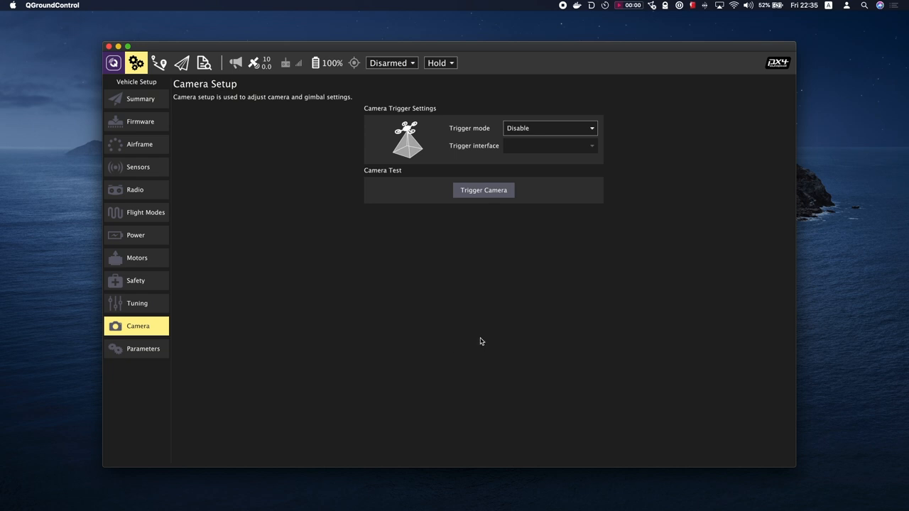
{"action": "left_click", "coordinate": [142, 350]}
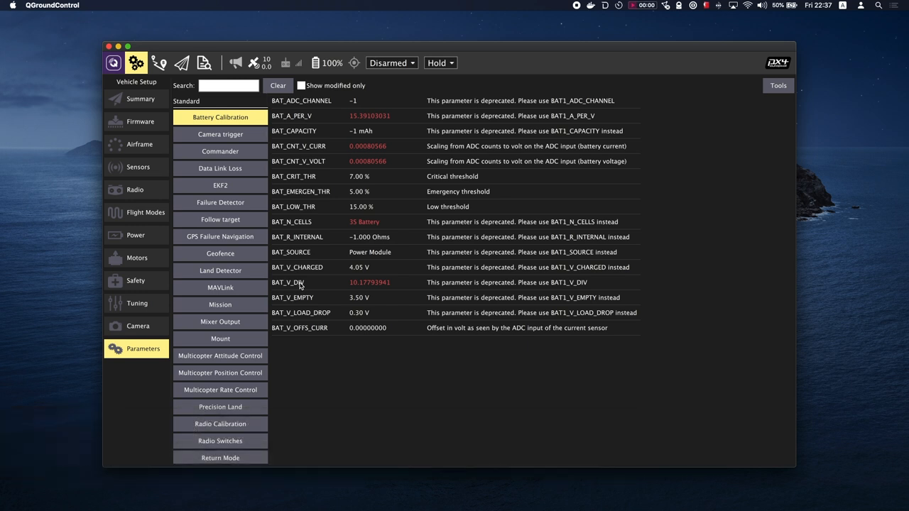
{"action": "mouse_move", "coordinate": [341, 129]}
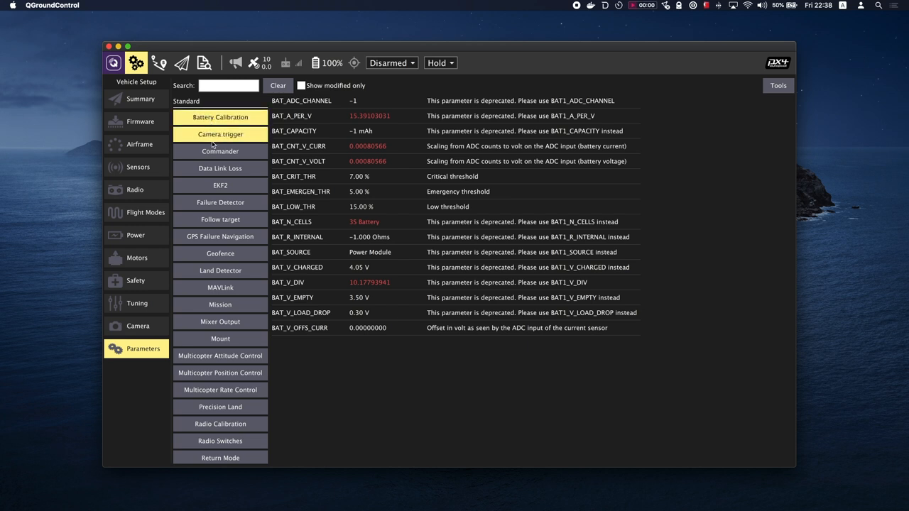
Show the Data Link Loss parameters and inspect NAV_AH_ALT (600.0 m) in the Parameter Editor without changing it
{"action": "left_click", "coordinate": [229, 85]}
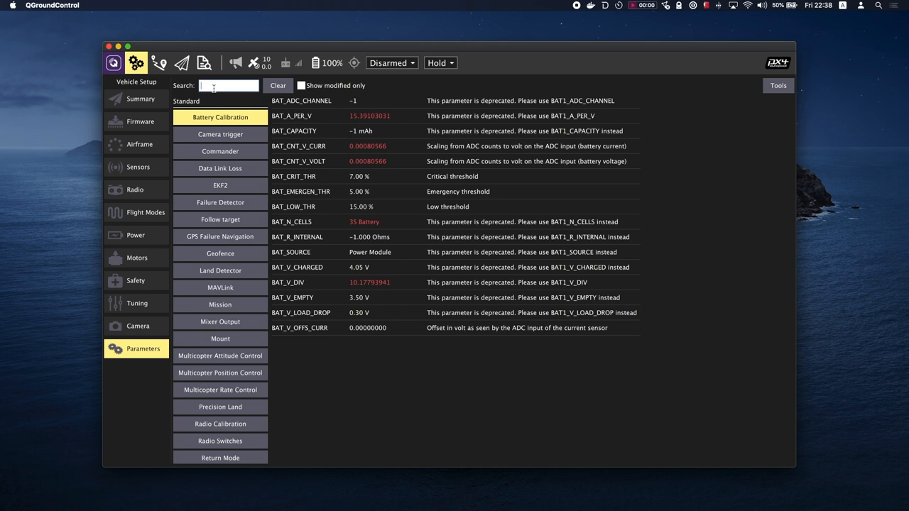
{"action": "left_click", "coordinate": [221, 167]}
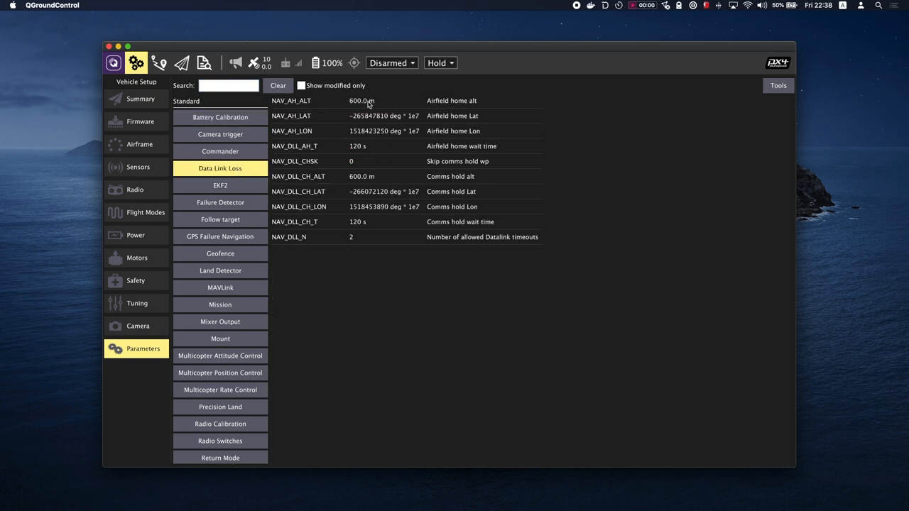
{"action": "left_click", "coordinate": [362, 100]}
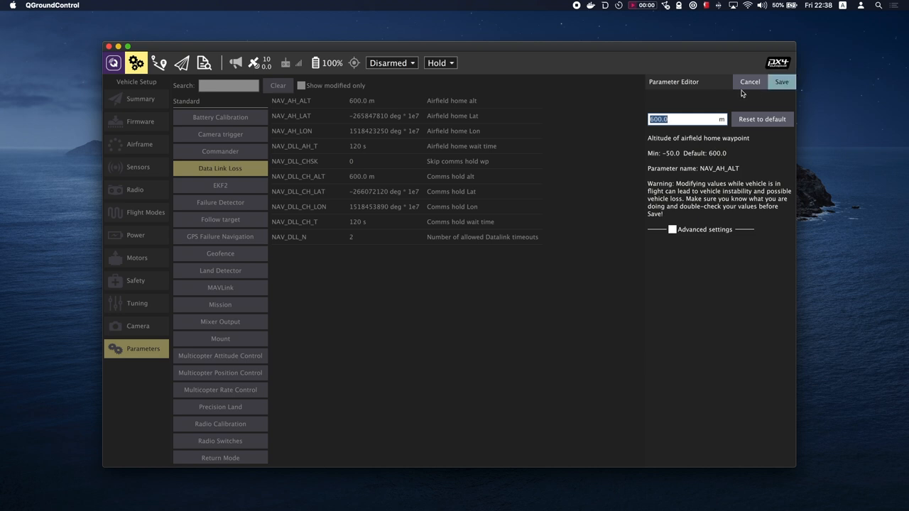
{"action": "left_click", "coordinate": [777, 86]}
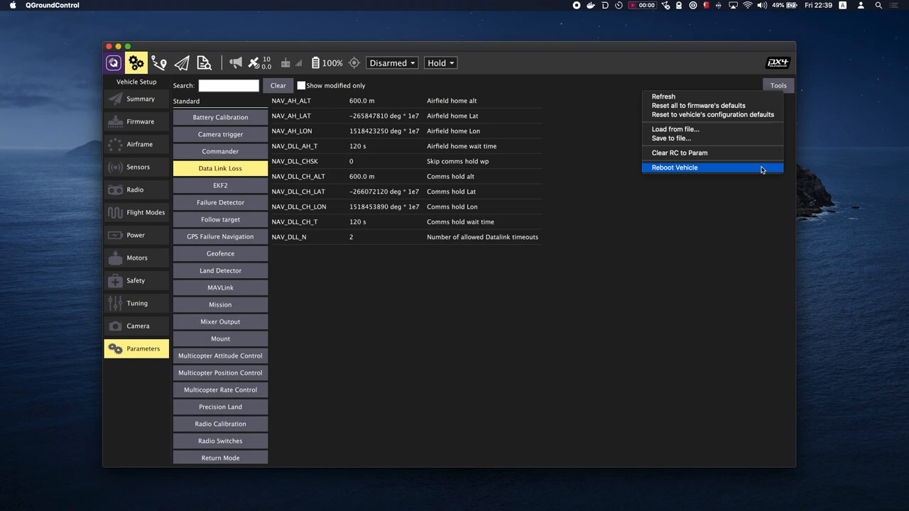
{"action": "mouse_move", "coordinate": [713, 113]}
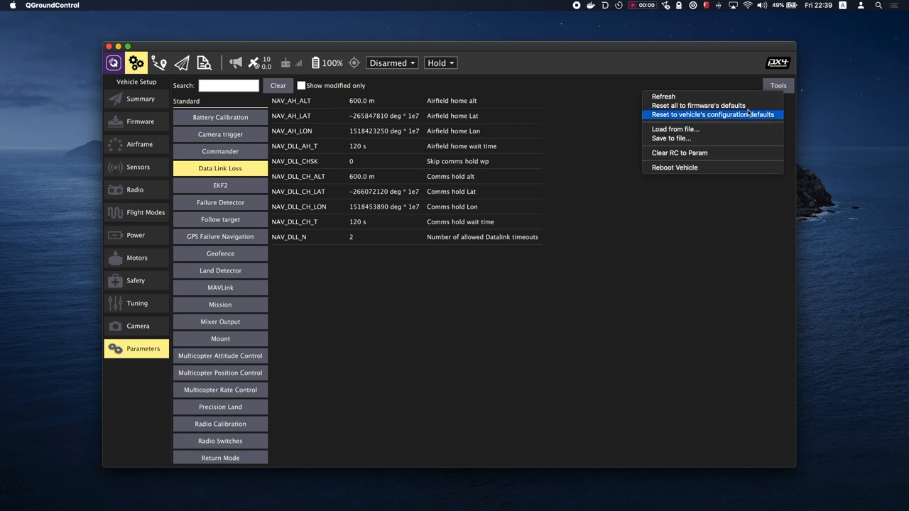
{"action": "mouse_move", "coordinate": [699, 105]}
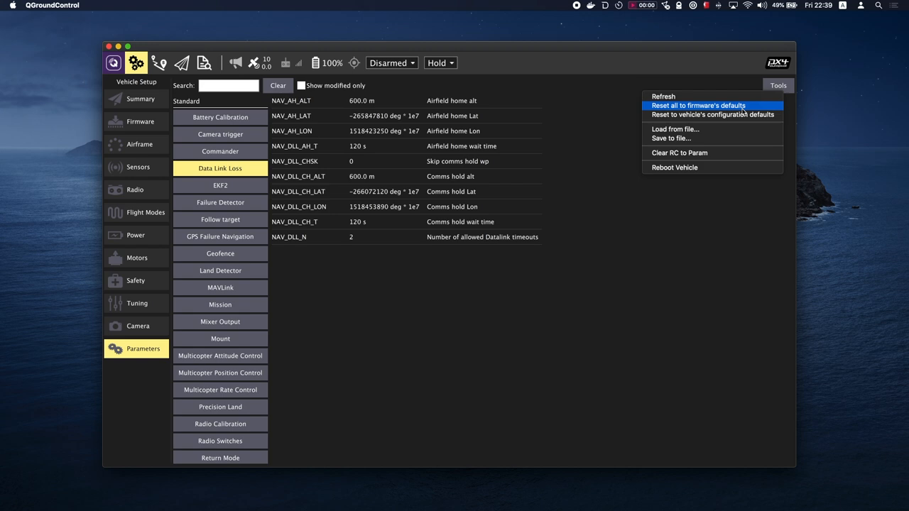
{"action": "mouse_move", "coordinate": [725, 176]}
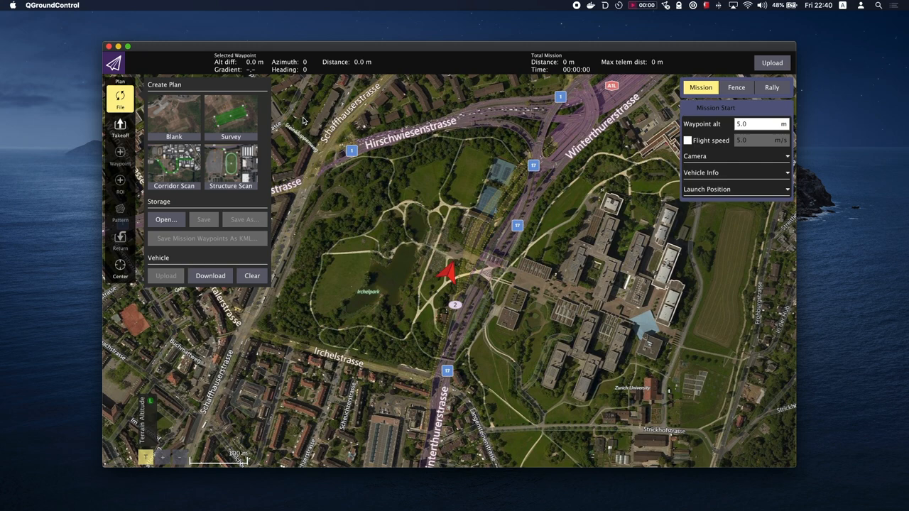
{"action": "mouse_move", "coordinate": [325, 121]}
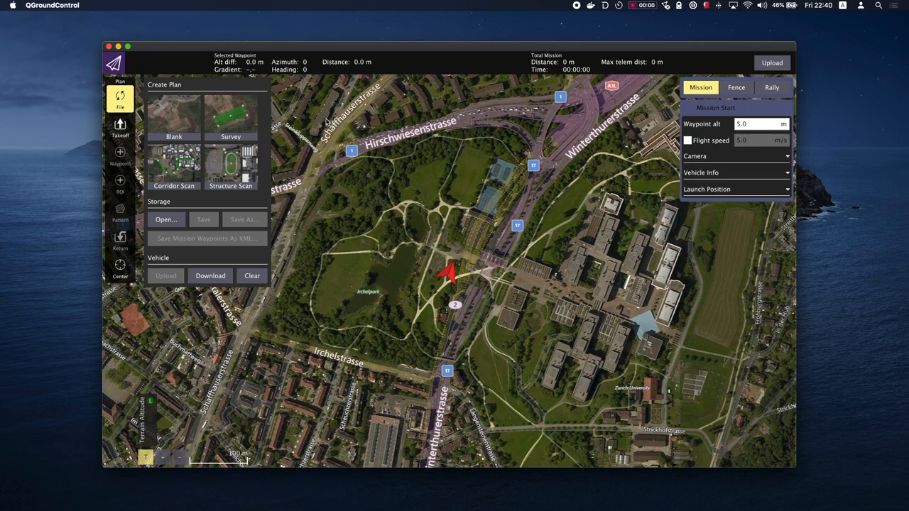
{"action": "mouse_move", "coordinate": [393, 144]}
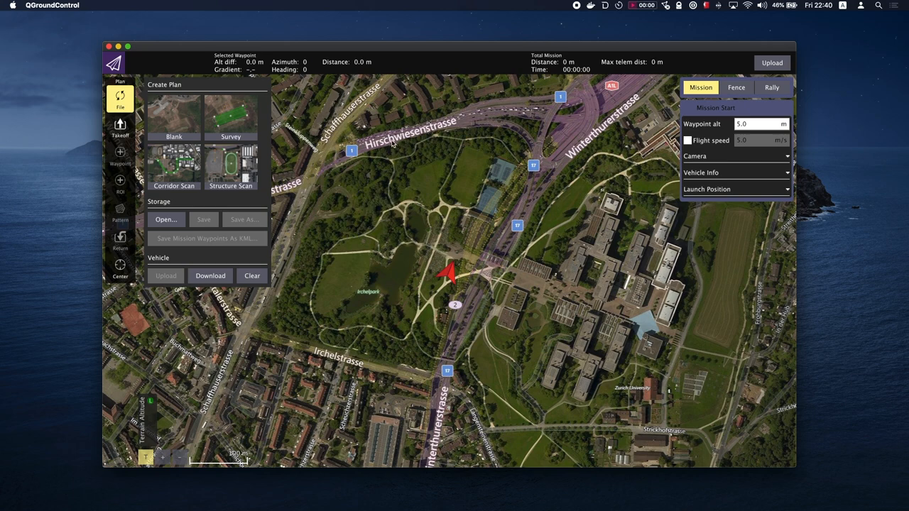
{"action": "mouse_move", "coordinate": [403, 60]}
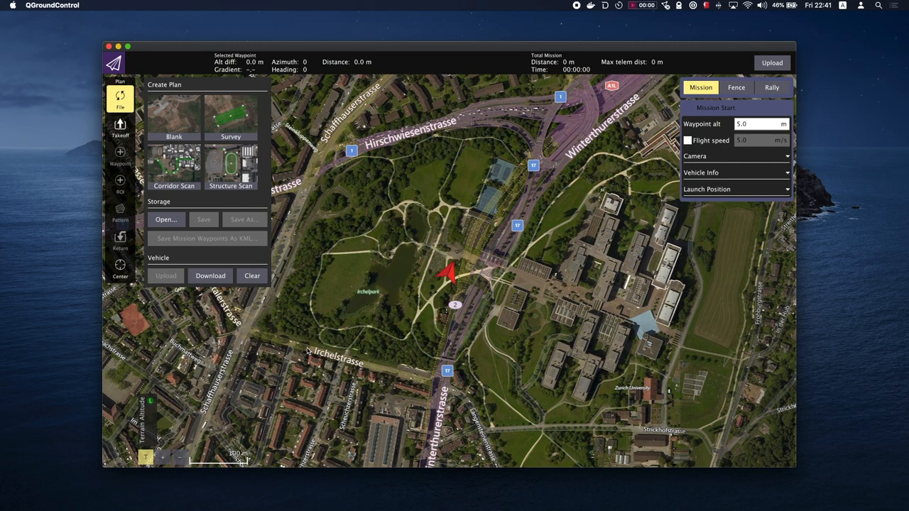
Add a Takeoff item at 5.00 m altitude to the empty mission plan
{"action": "left_click", "coordinate": [119, 128]}
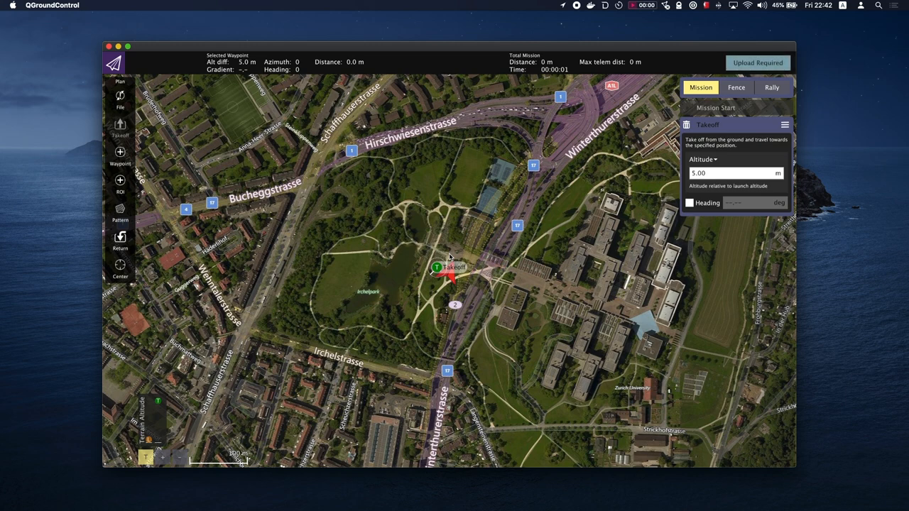
Move the takeoff marker just south of the vehicle, then switch to GeoFence editing
{"action": "left_click_drag", "start_coordinate": [438, 267], "coordinate": [434, 283]}
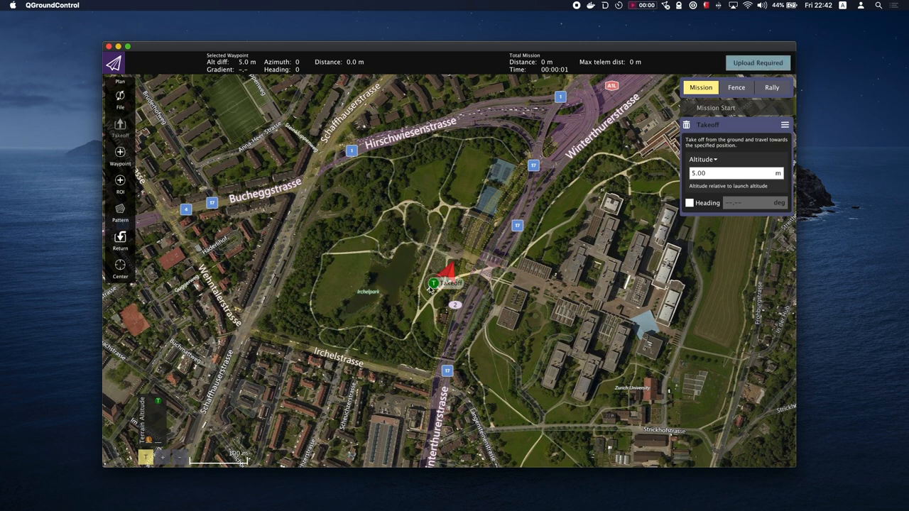
{"action": "mouse_move", "coordinate": [183, 191]}
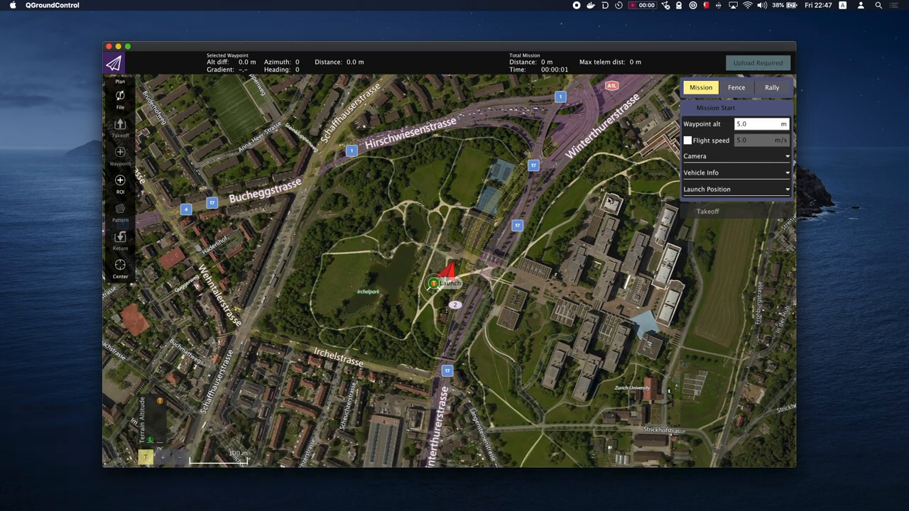
{"action": "left_click", "coordinate": [736, 87]}
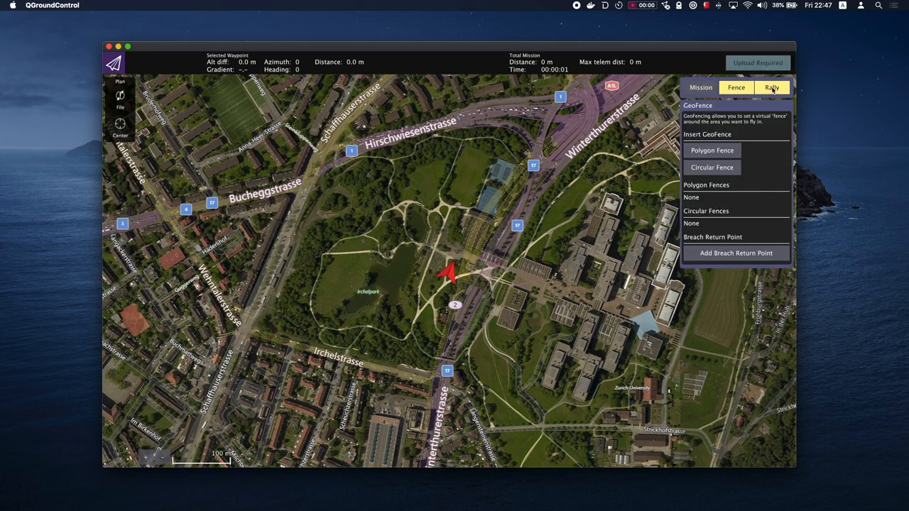
{"action": "left_click", "coordinate": [773, 88]}
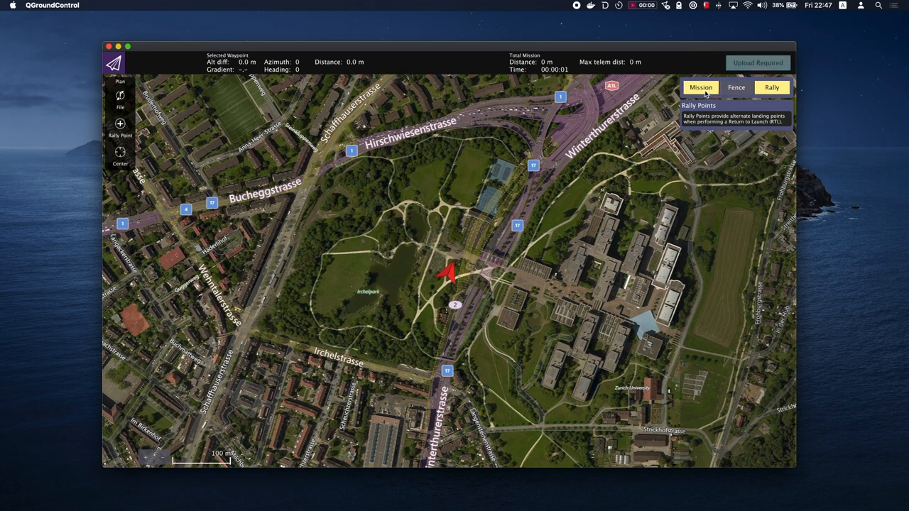
{"action": "left_click", "coordinate": [700, 88]}
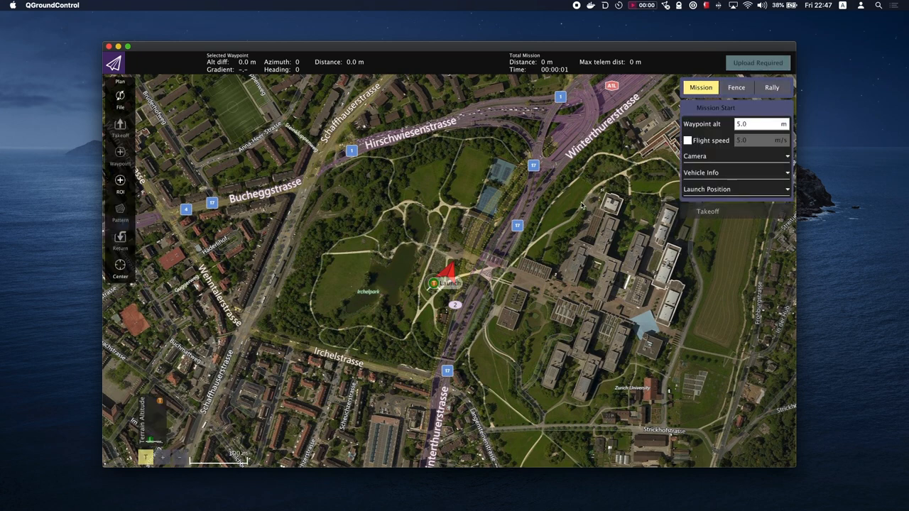
{"action": "mouse_move", "coordinate": [641, 181]}
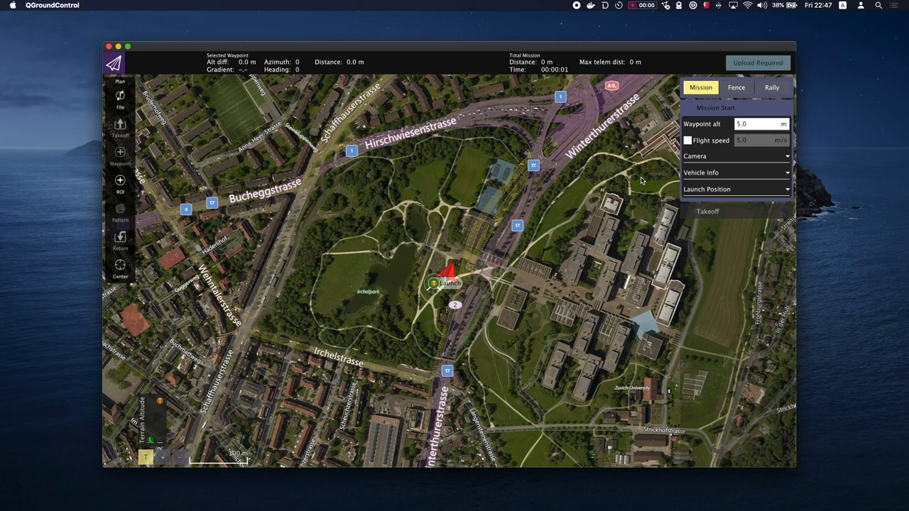
{"action": "mouse_move", "coordinate": [727, 112]}
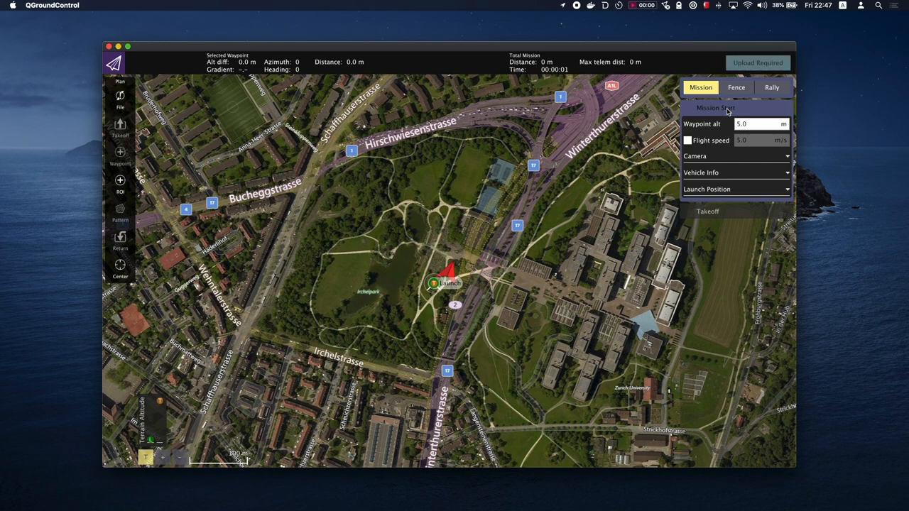
{"action": "left_click", "coordinate": [114, 63]}
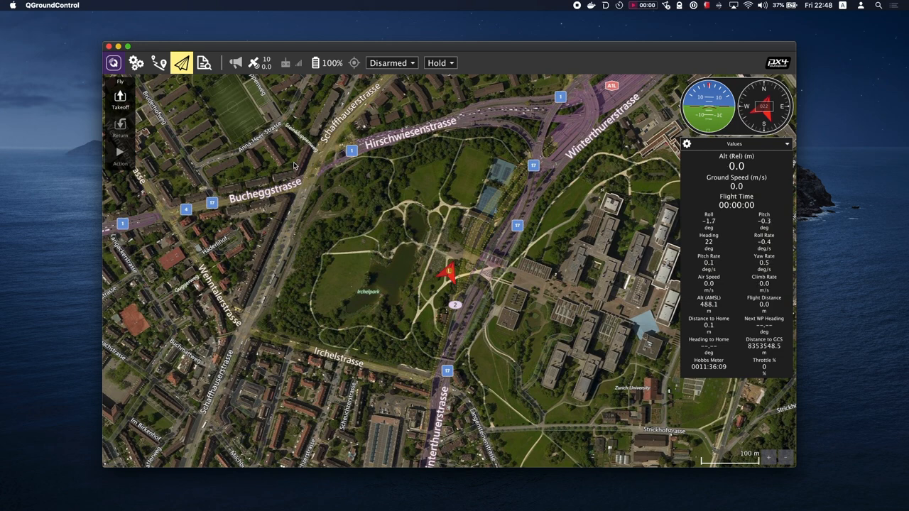
{"action": "mouse_move", "coordinate": [122, 136]}
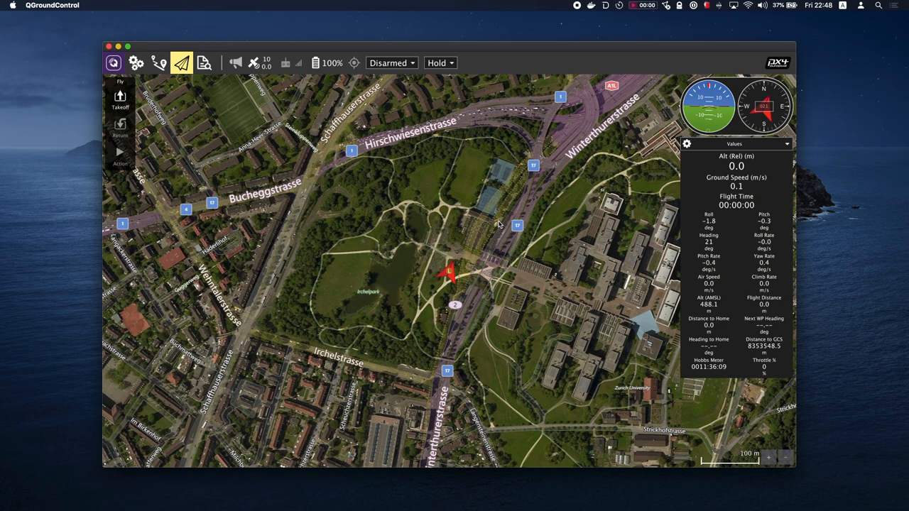
{"action": "mouse_move", "coordinate": [628, 180]}
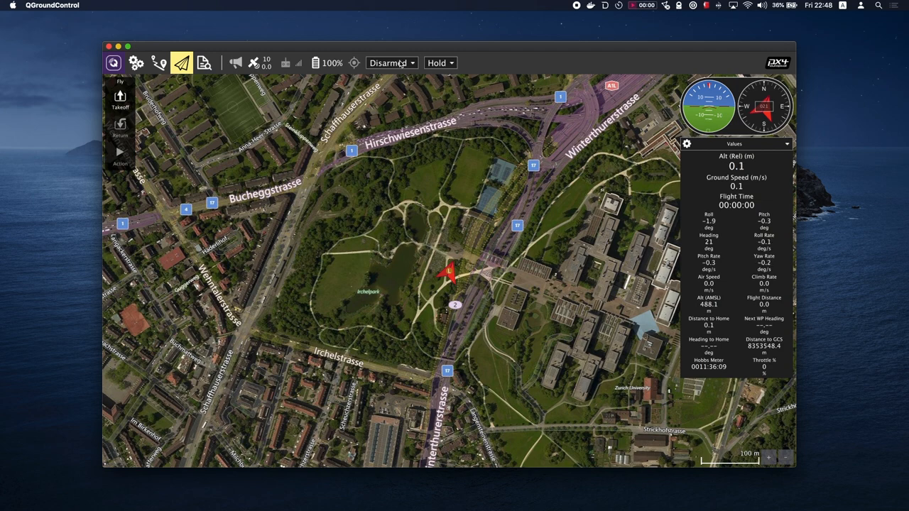
{"action": "mouse_move", "coordinate": [622, 182]}
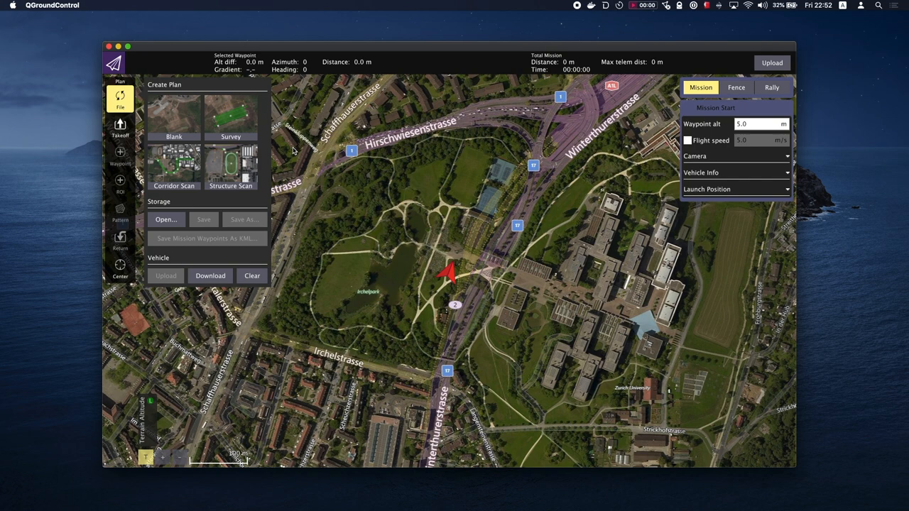
{"action": "mouse_move", "coordinate": [532, 129]}
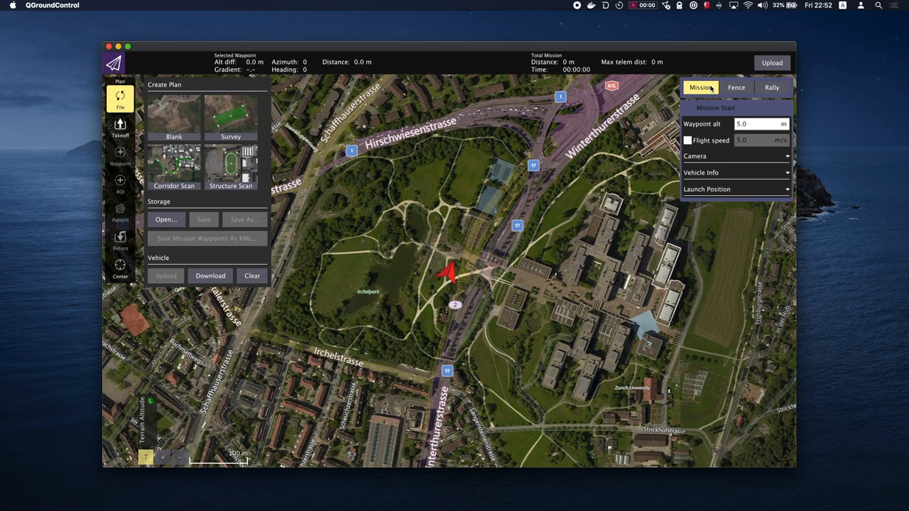
{"action": "mouse_move", "coordinate": [120, 267]}
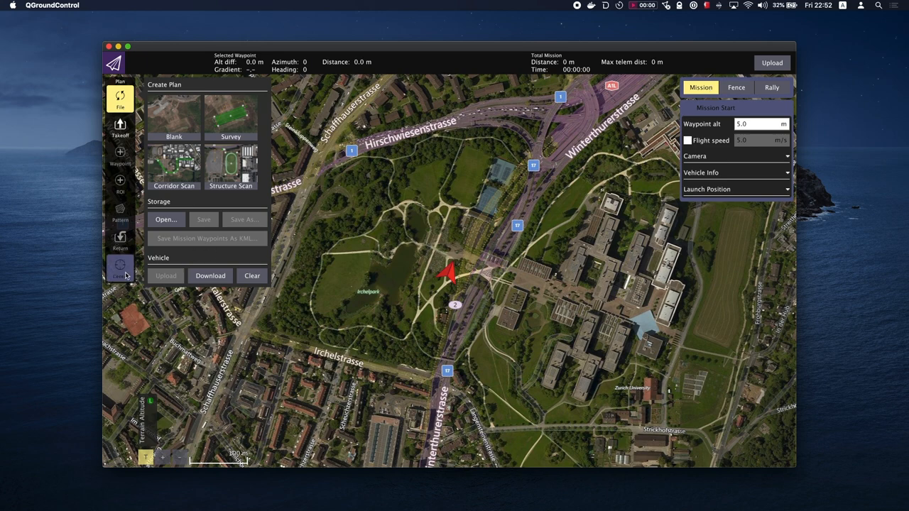
{"action": "mouse_move", "coordinate": [121, 276]}
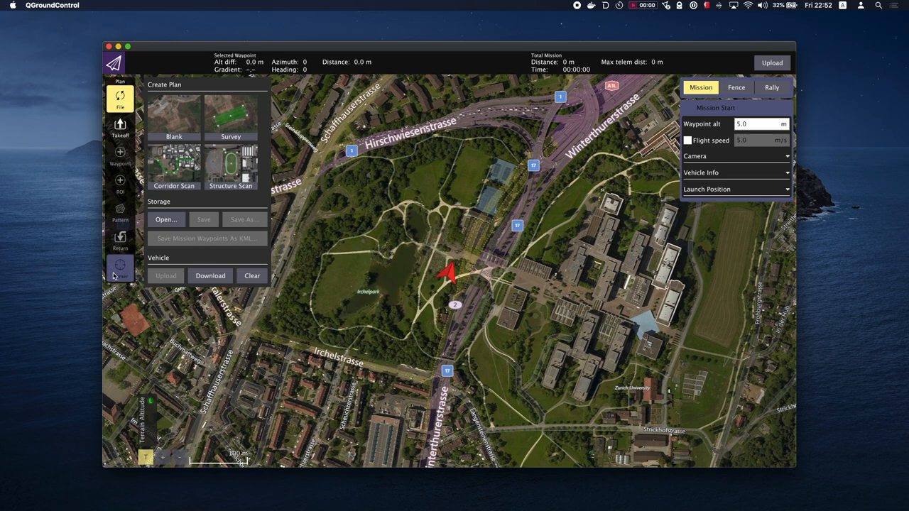
Recentre the planning map on the vehicle's position using the Center tool
{"action": "left_click", "coordinate": [120, 267]}
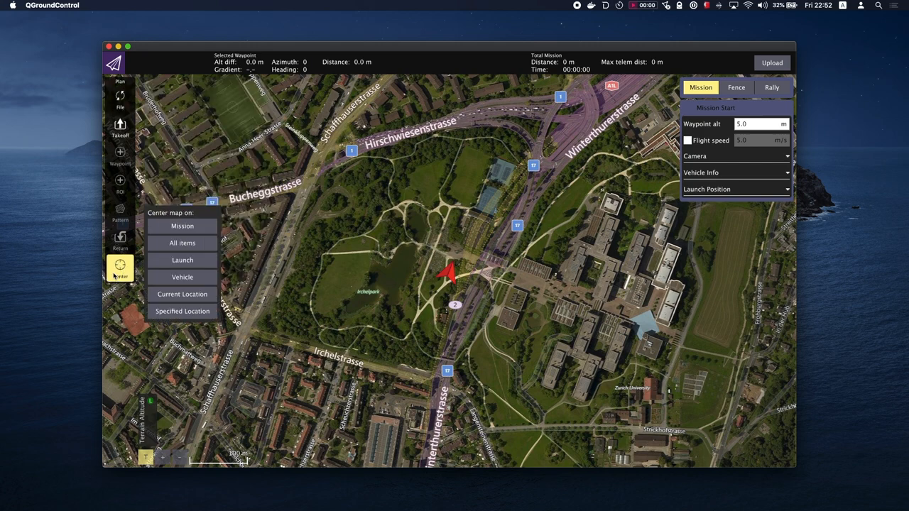
{"action": "mouse_move", "coordinate": [182, 277]}
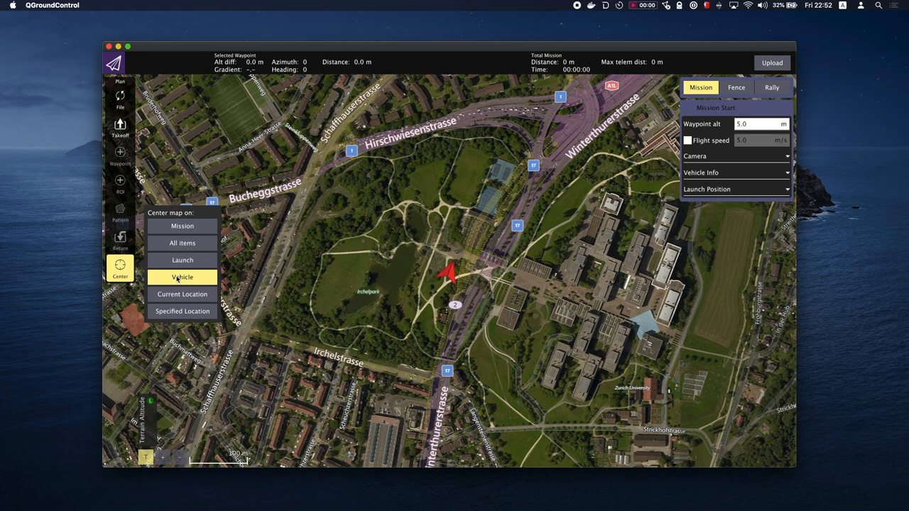
{"action": "left_click", "coordinate": [182, 277]}
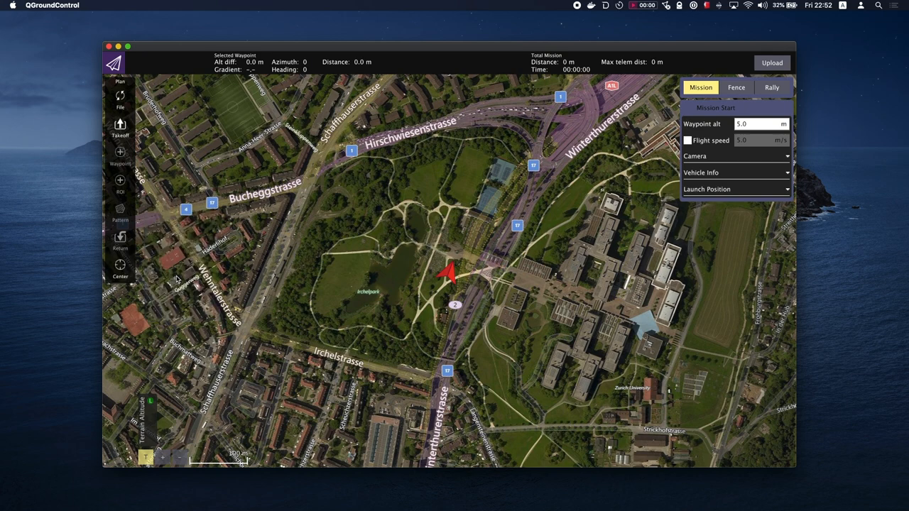
{"action": "mouse_move", "coordinate": [301, 273]}
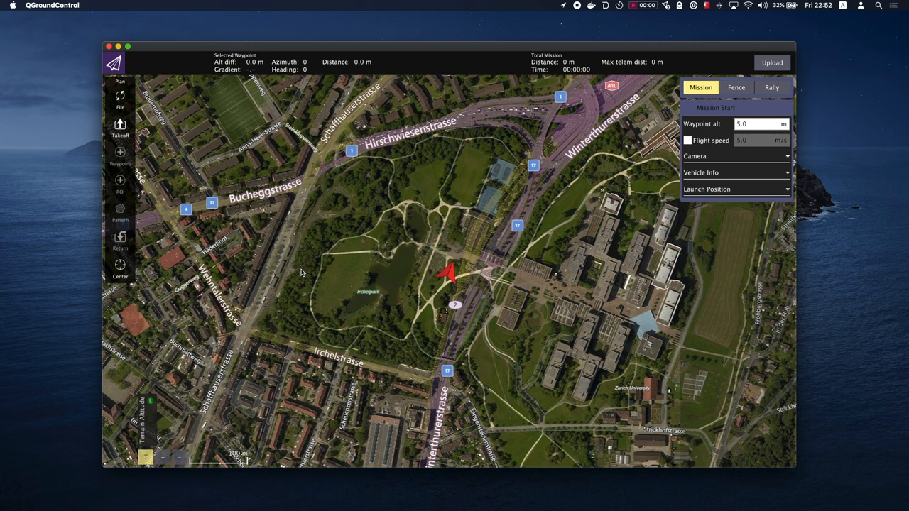
{"action": "mouse_move", "coordinate": [140, 168]}
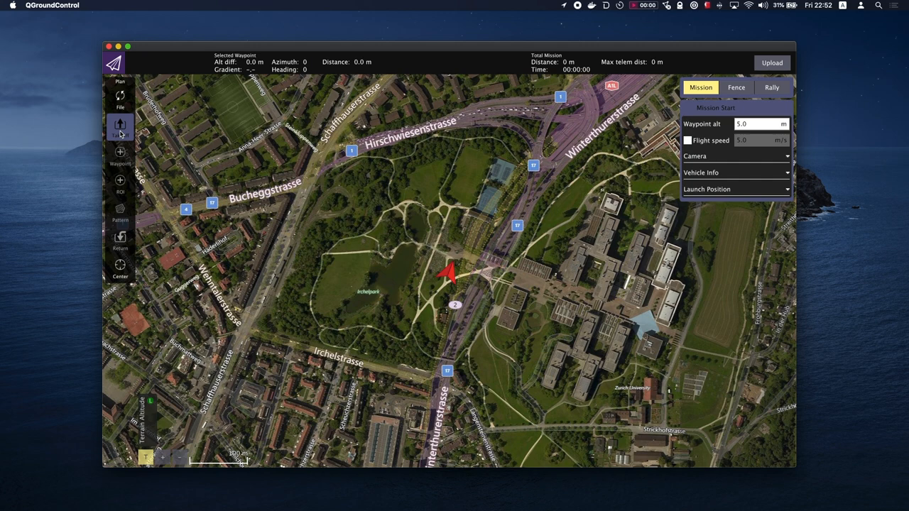
Insert a Takeoff item climbing to 5 m at the vehicle's position
{"action": "left_click", "coordinate": [119, 128]}
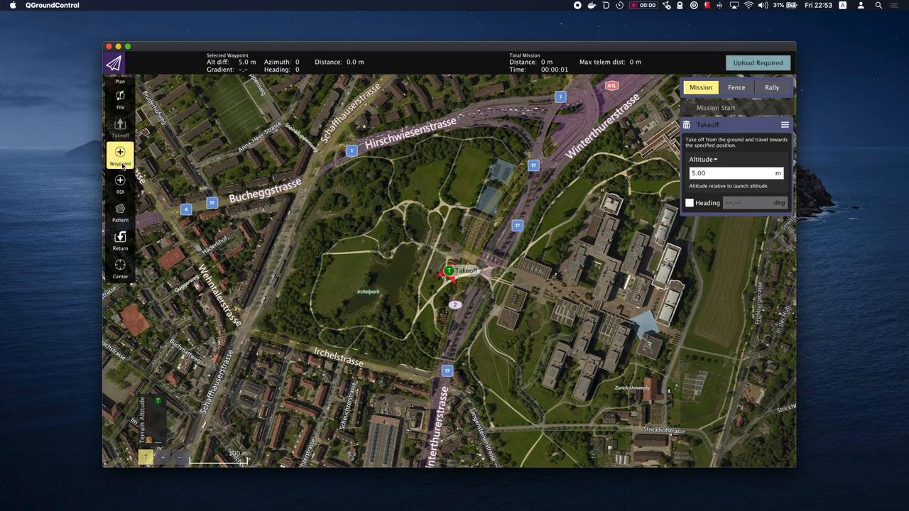
{"action": "mouse_move", "coordinate": [346, 281]}
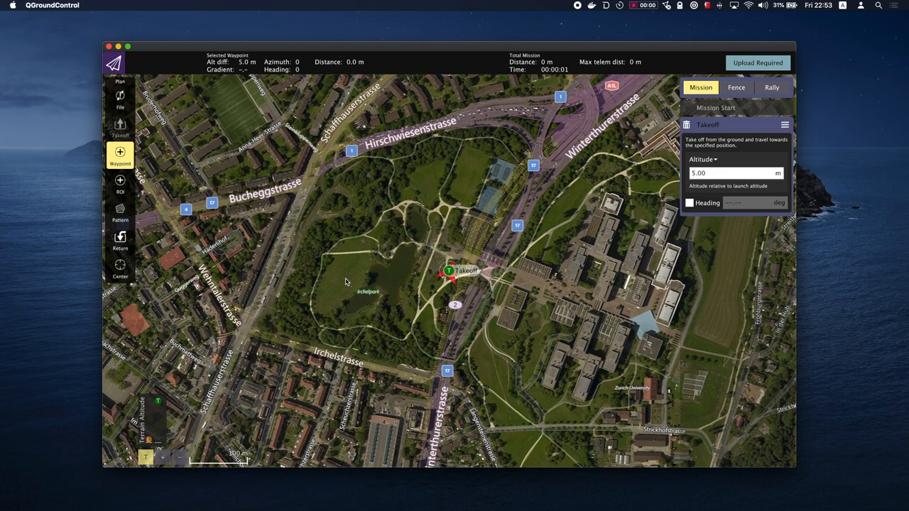
Add a waypoint in the park about 177 m west of the takeoff point
{"action": "left_click", "coordinate": [343, 277]}
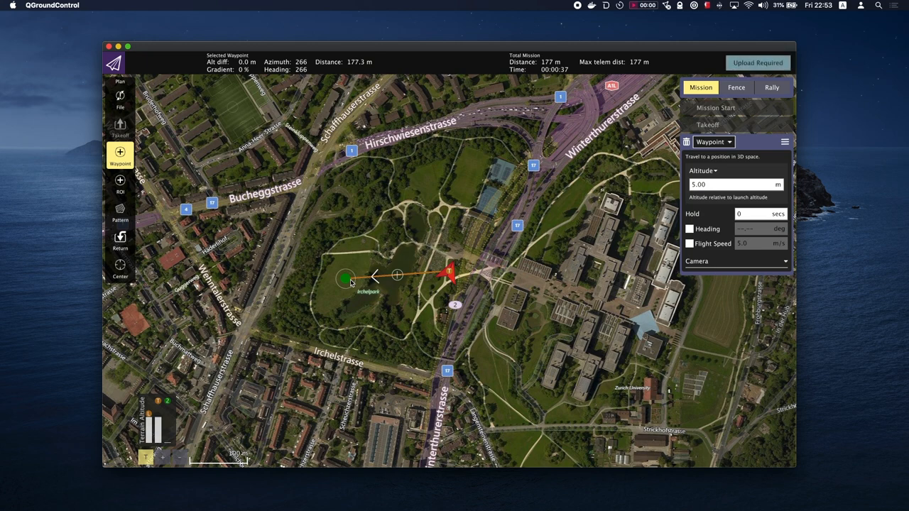
{"action": "mouse_move", "coordinate": [71, 165]}
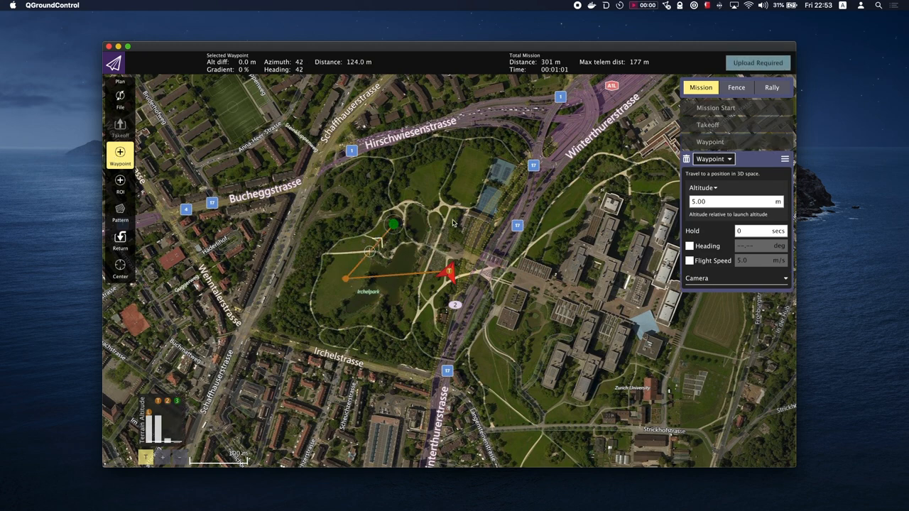
{"action": "mouse_move", "coordinate": [480, 225]}
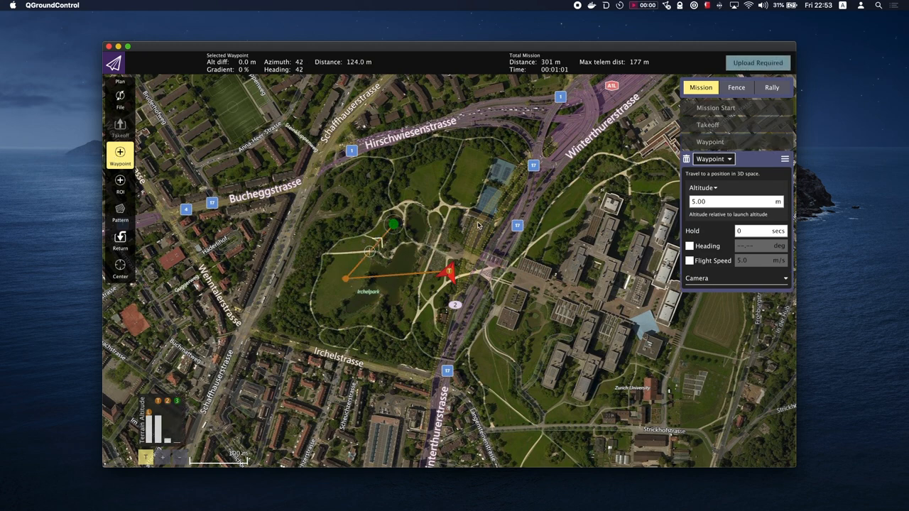
{"action": "mouse_move", "coordinate": [634, 190]}
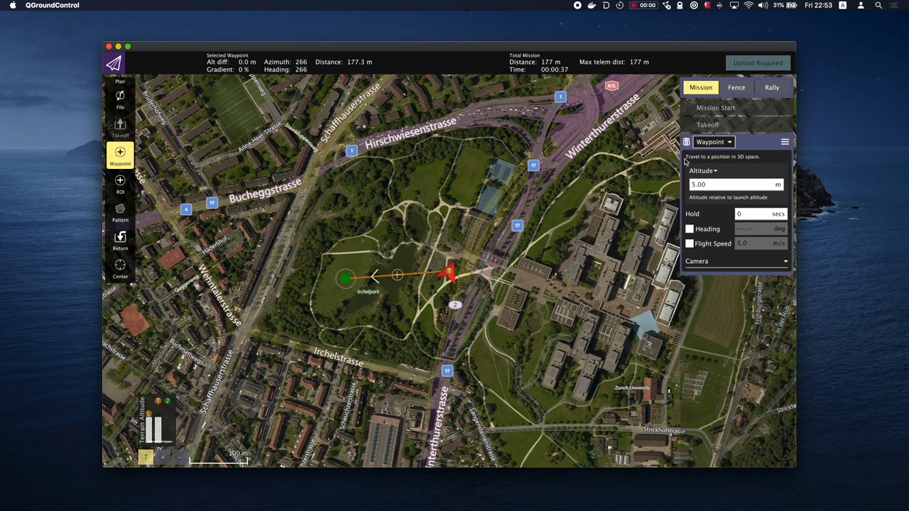
{"action": "mouse_move", "coordinate": [472, 205]}
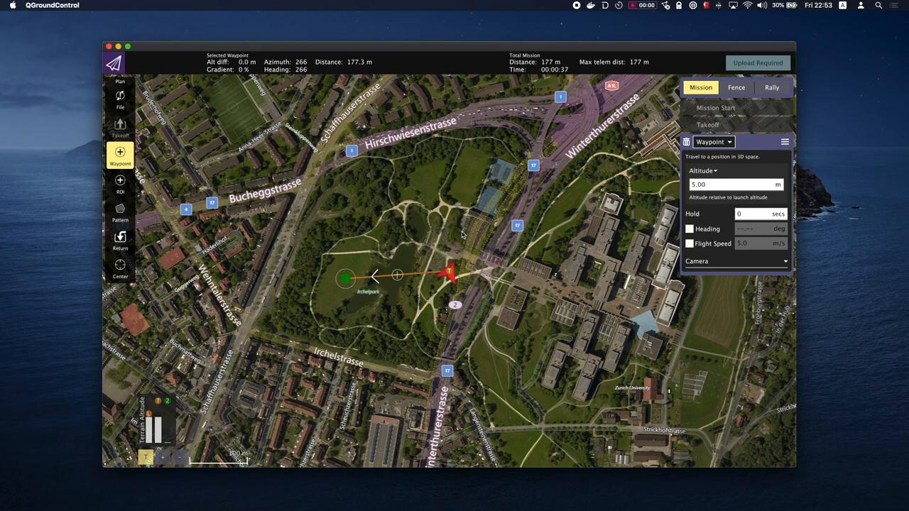
{"action": "mouse_move", "coordinate": [469, 247]}
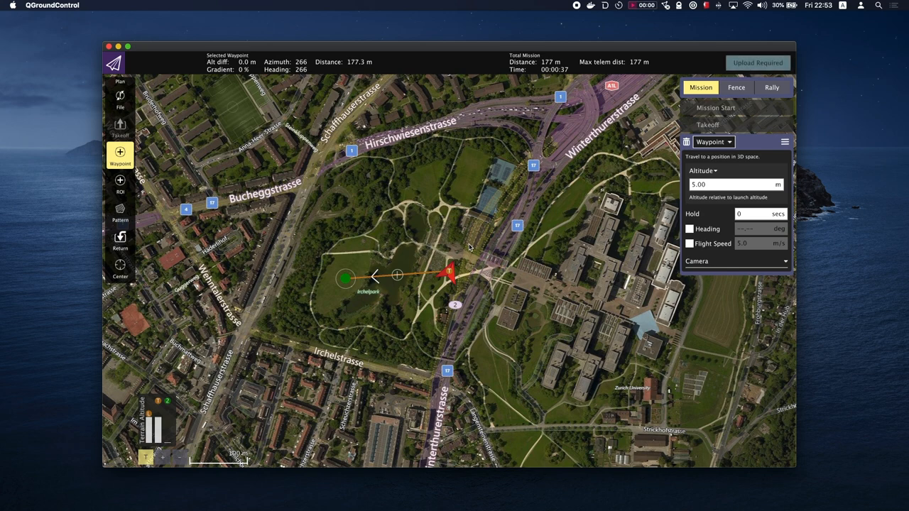
Append a Return To Launch item after the waypoint, bringing mission distance to 182 m
{"action": "left_click", "coordinate": [120, 239]}
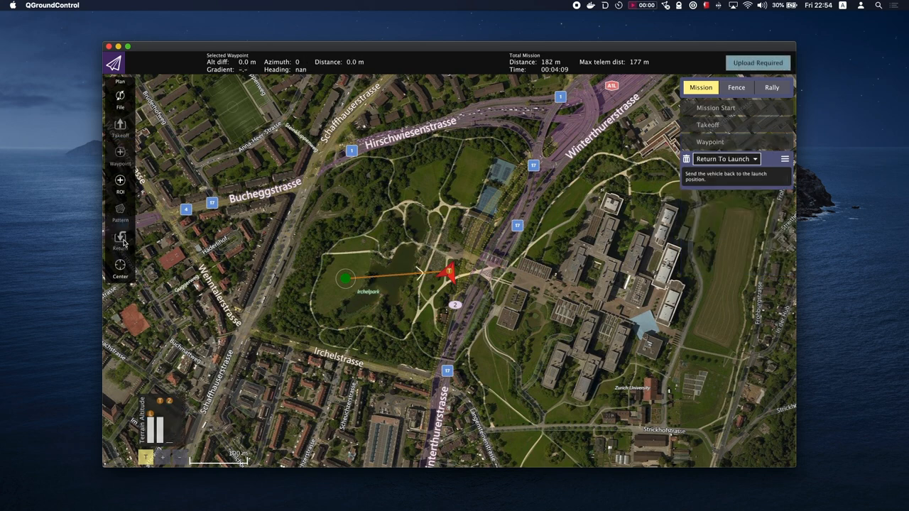
{"action": "mouse_move", "coordinate": [315, 244]}
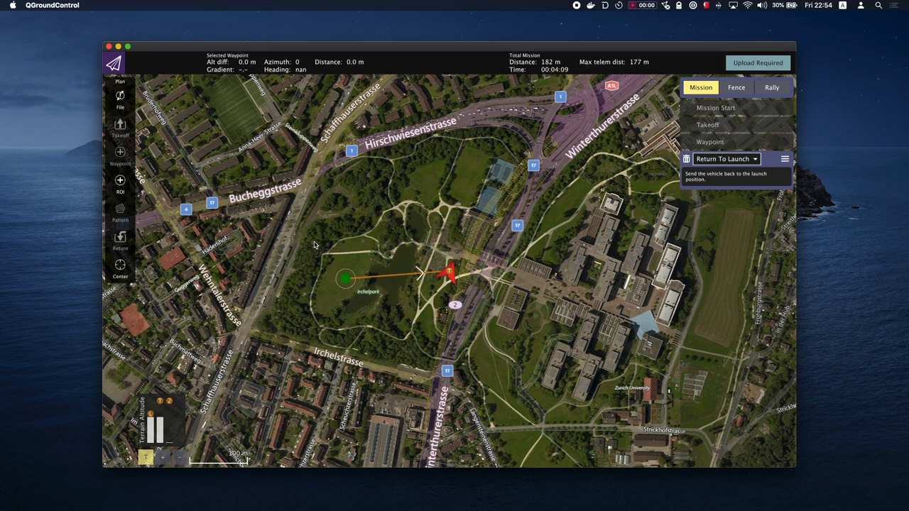
{"action": "mouse_move", "coordinate": [392, 250]}
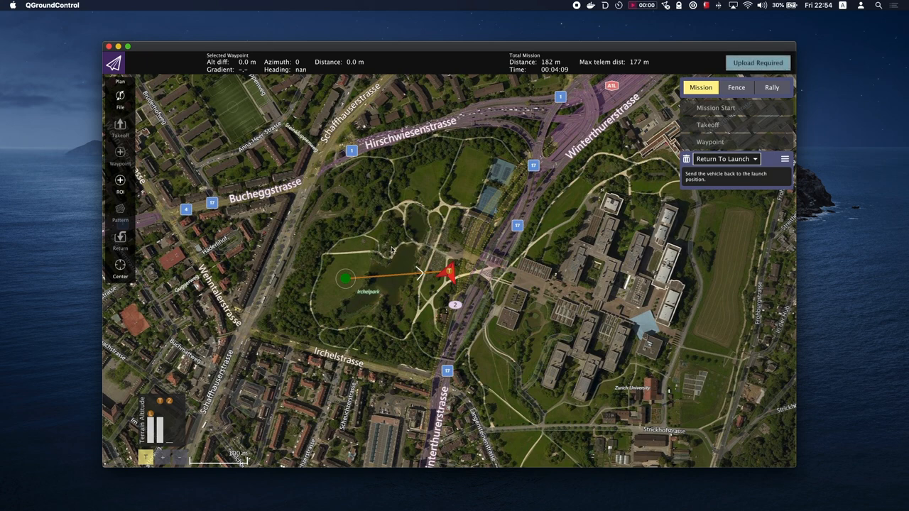
{"action": "left_click", "coordinate": [784, 159]}
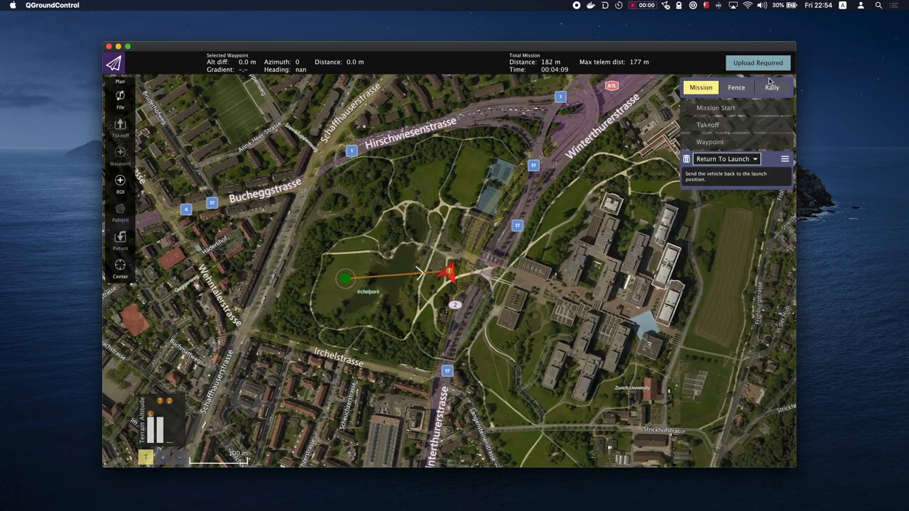
{"action": "mouse_move", "coordinate": [581, 227]}
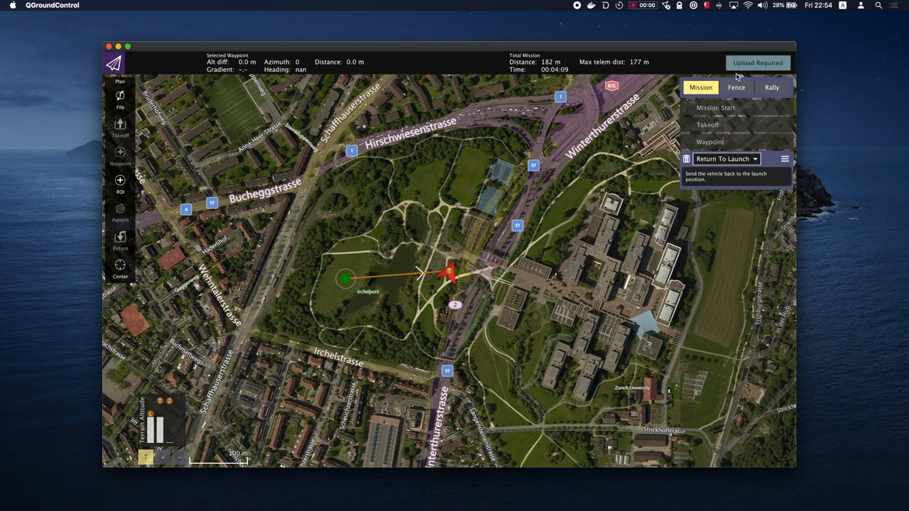
{"action": "mouse_move", "coordinate": [758, 63]}
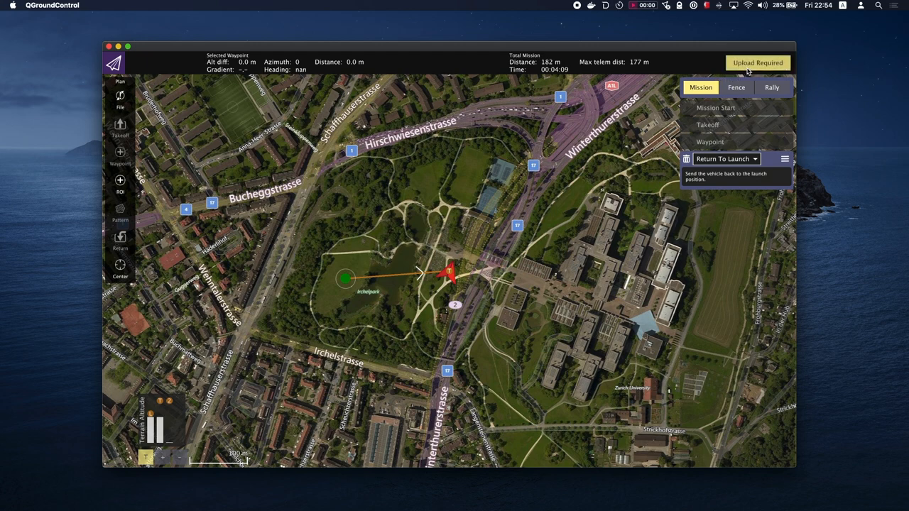
Upload the takeoff, waypoint and return mission to the vehicle
{"action": "left_click", "coordinate": [758, 63]}
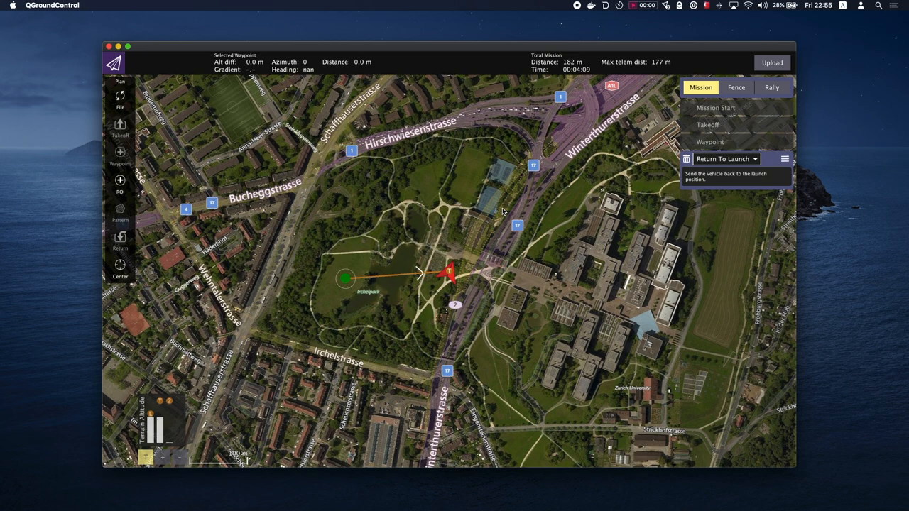
{"action": "mouse_move", "coordinate": [295, 144]}
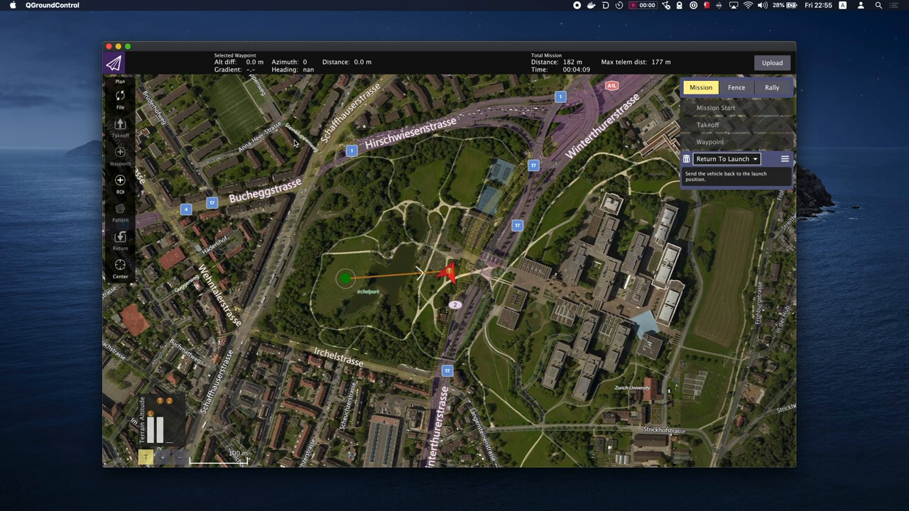
{"action": "mouse_move", "coordinate": [253, 134]}
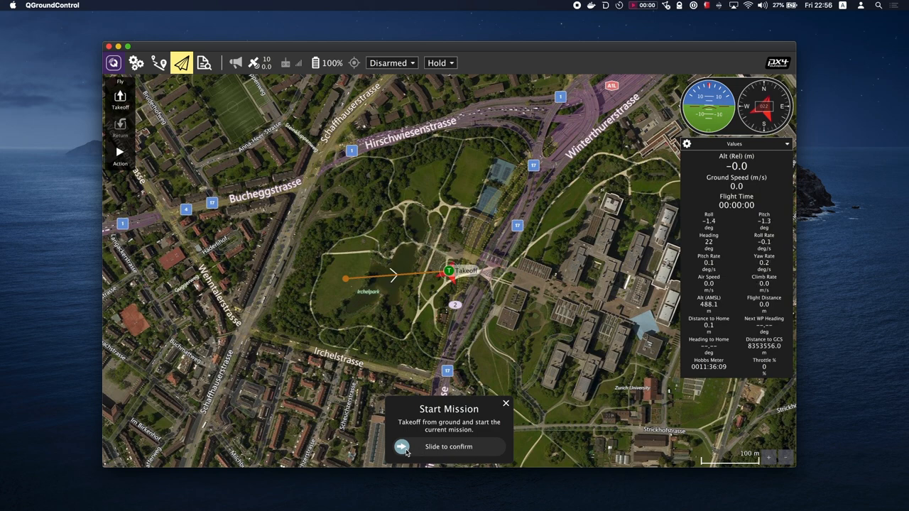
Slide to confirm Start Mission so the vehicle flies the plan and returns
{"action": "left_click_drag", "start_coordinate": [401, 446], "coordinate": [496, 446]}
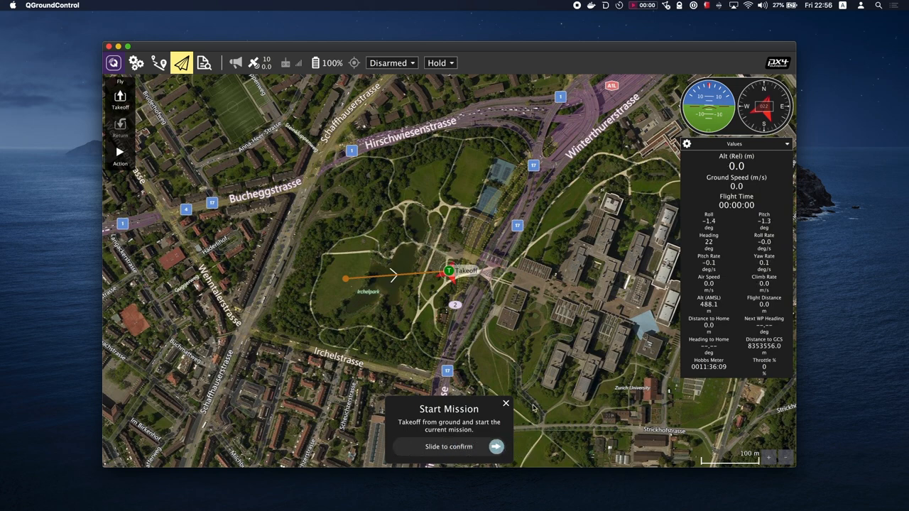
{"action": "mouse_move", "coordinate": [529, 375]}
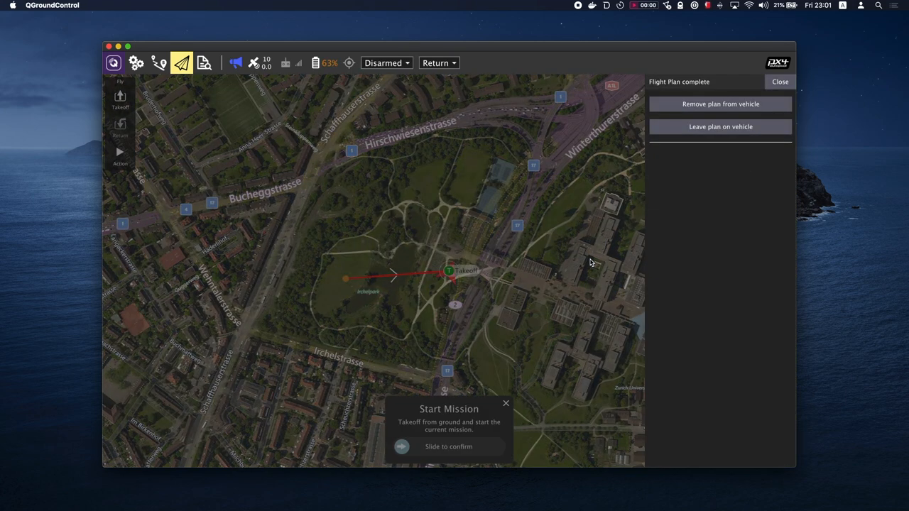
{"action": "mouse_move", "coordinate": [744, 115]}
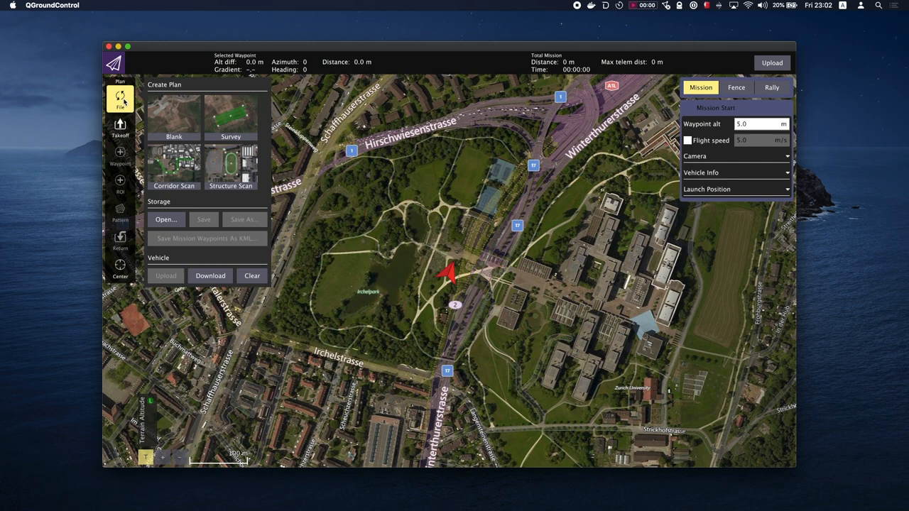
{"action": "mouse_move", "coordinate": [148, 105]}
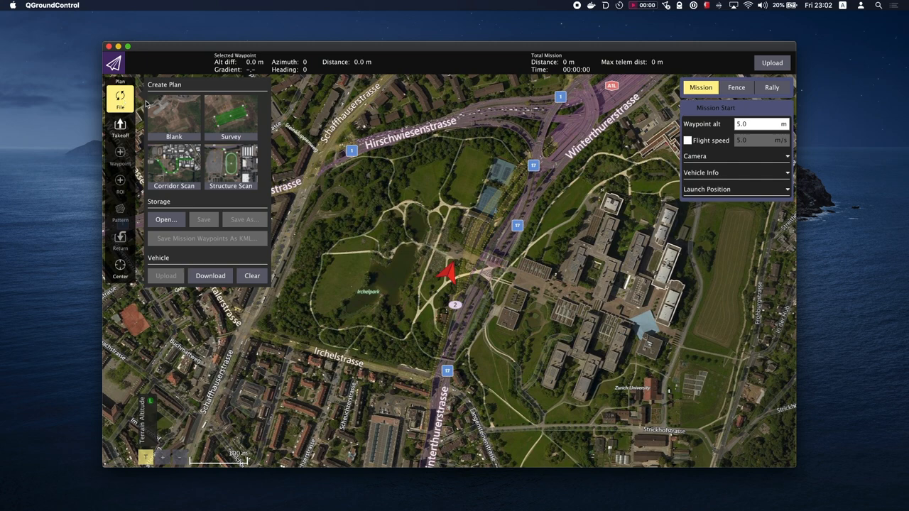
{"action": "mouse_move", "coordinate": [230, 117]}
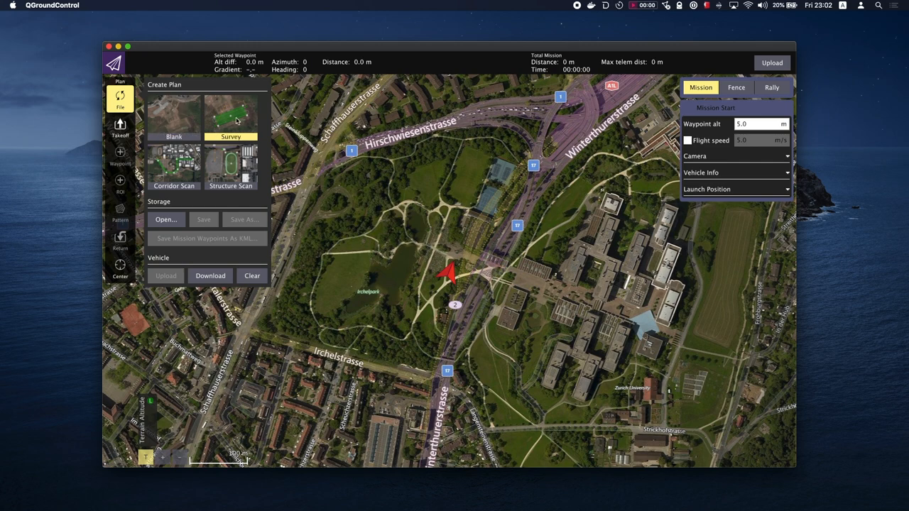
Create a new plan from the Survey template with a 5.00 m takeoff
{"action": "left_click", "coordinate": [120, 127]}
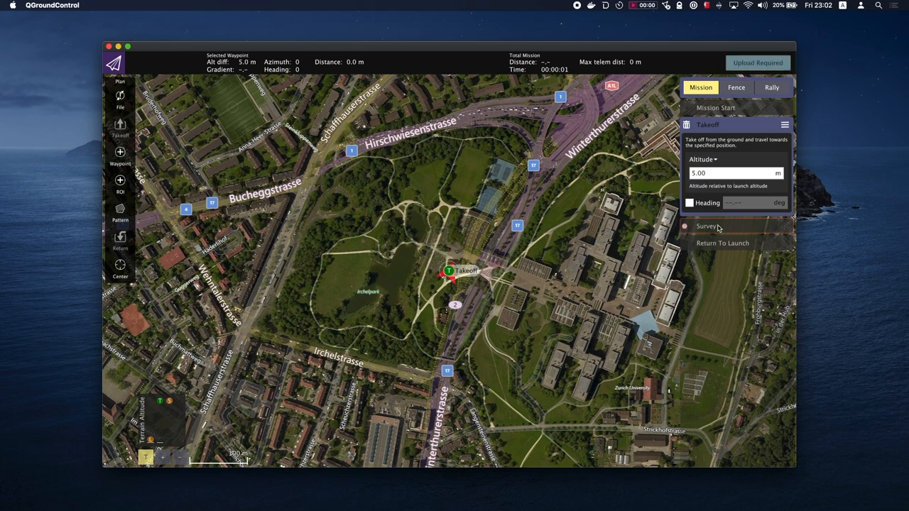
Draw the survey polygon and drag its corners to a small area over the park
{"action": "left_click", "coordinate": [706, 226]}
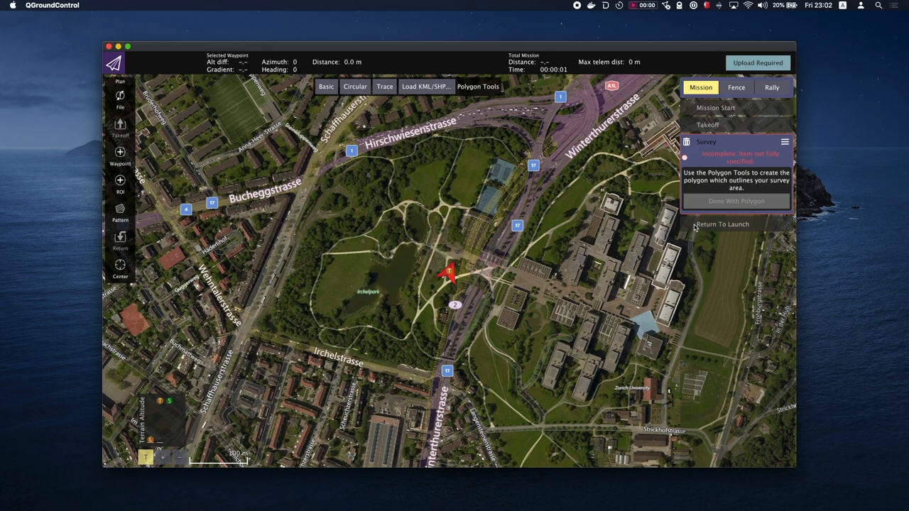
{"action": "mouse_move", "coordinate": [577, 187]}
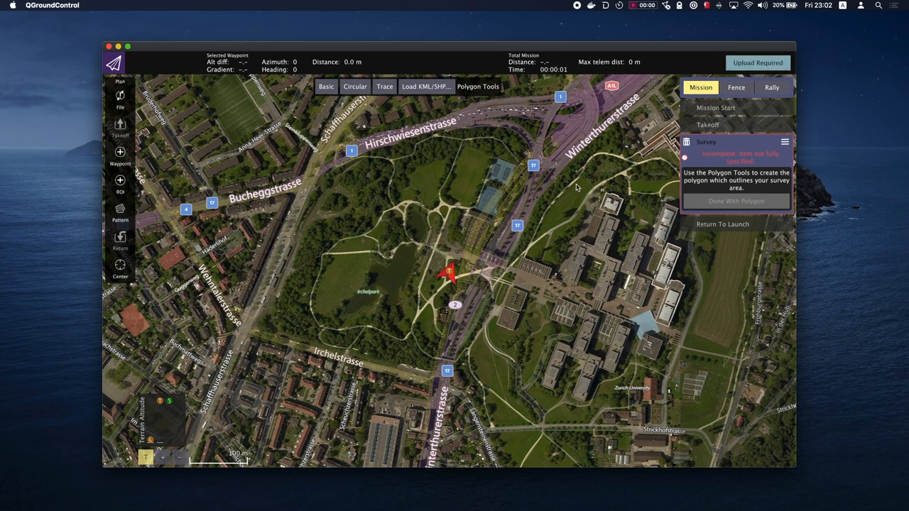
{"action": "mouse_move", "coordinate": [430, 104]}
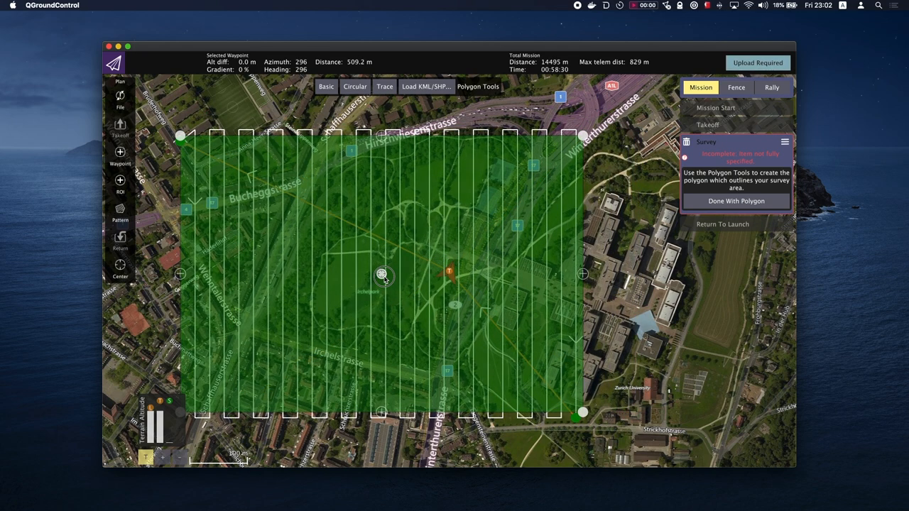
{"action": "left_click_drag", "start_coordinate": [179, 136], "coordinate": [193, 130]}
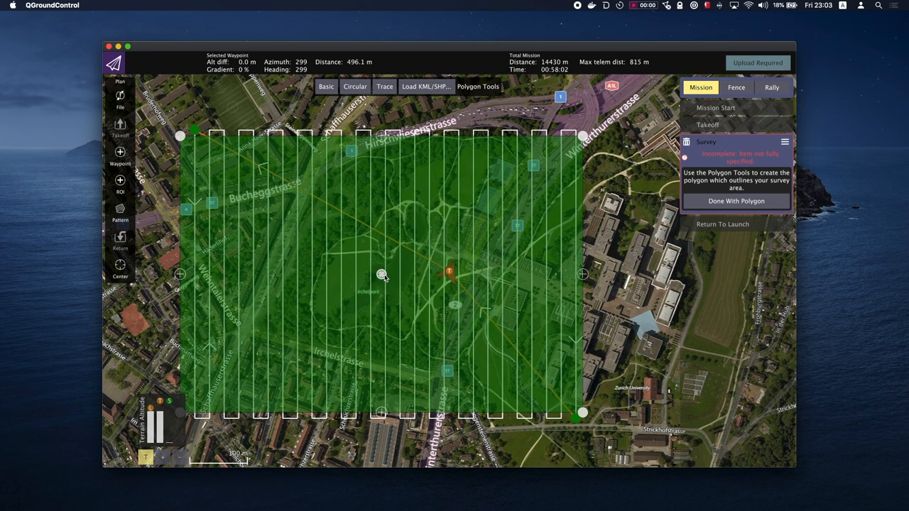
{"action": "mouse_move", "coordinate": [592, 150]}
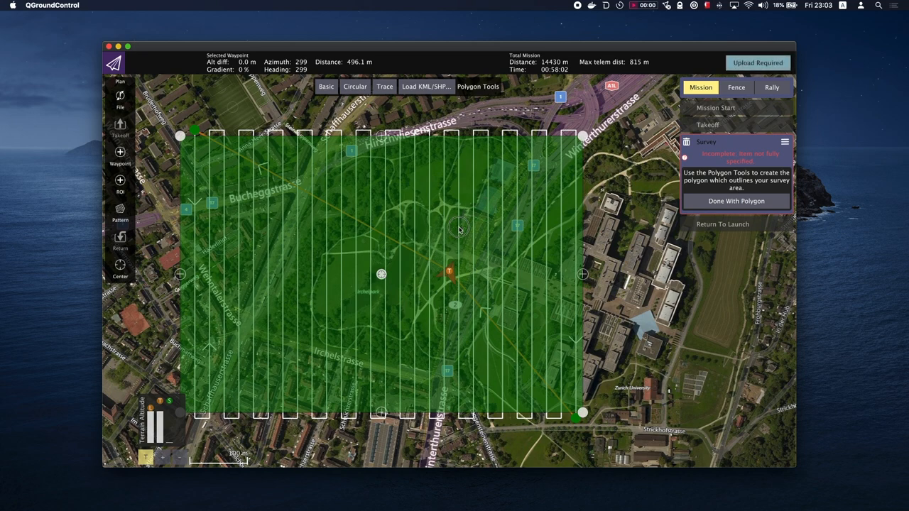
{"action": "mouse_move", "coordinate": [426, 254]}
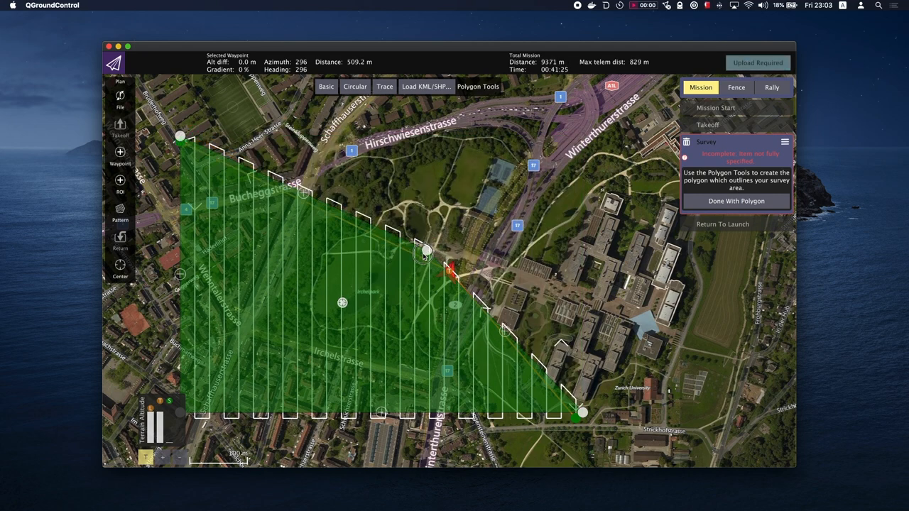
{"action": "mouse_move", "coordinate": [497, 358]}
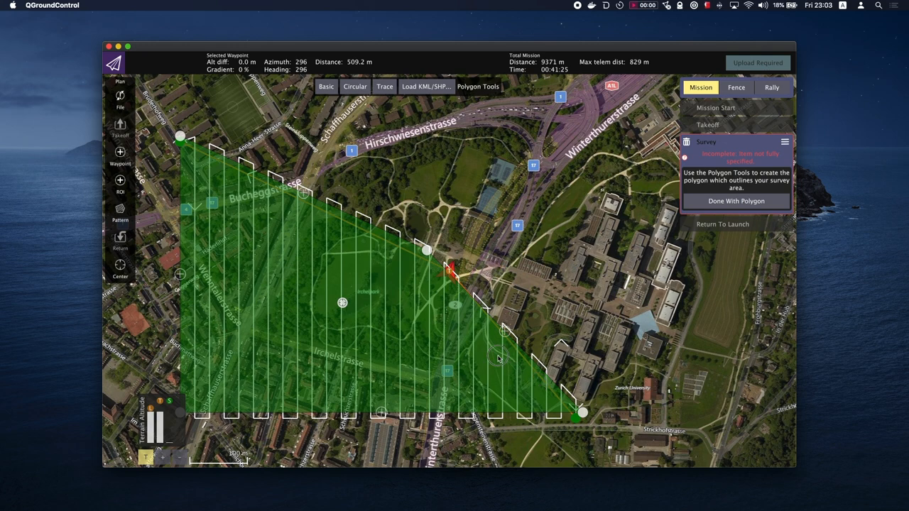
{"action": "left_click_drag", "start_coordinate": [579, 415], "coordinate": [415, 327]}
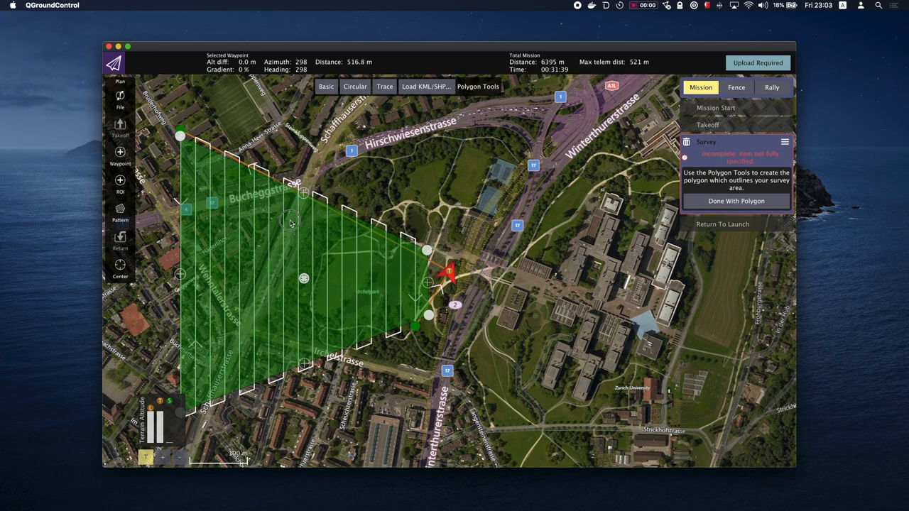
{"action": "left_click_drag", "start_coordinate": [182, 131], "coordinate": [299, 247]}
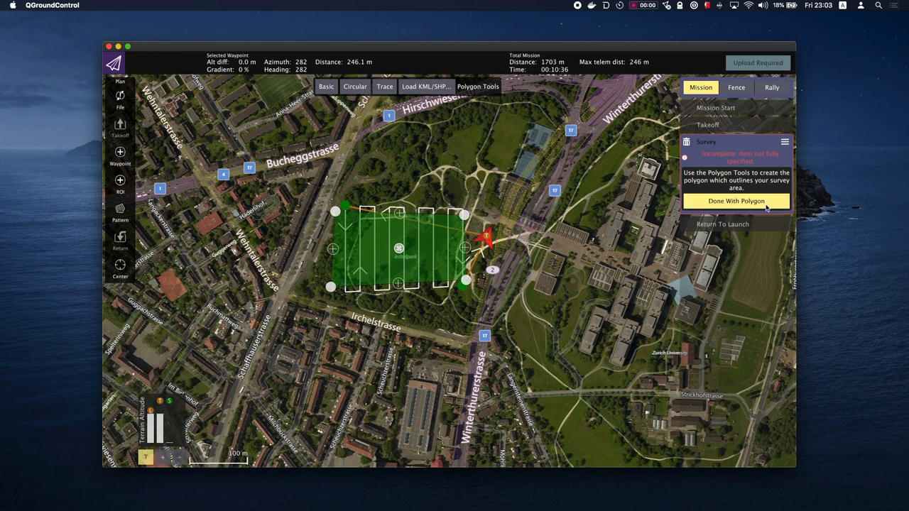
Finish the survey polygon with the 5 m altitude, 25 m spacing grid
{"action": "left_click", "coordinate": [736, 202]}
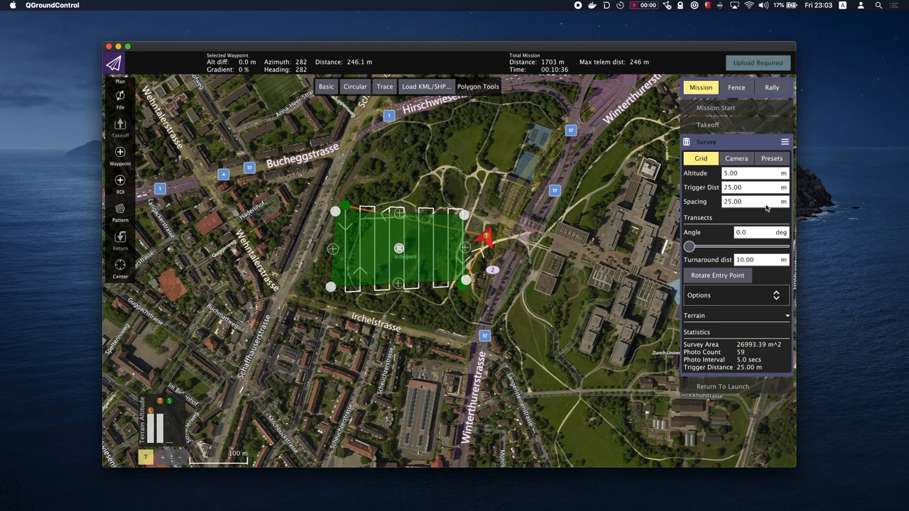
{"action": "mouse_move", "coordinate": [712, 214]}
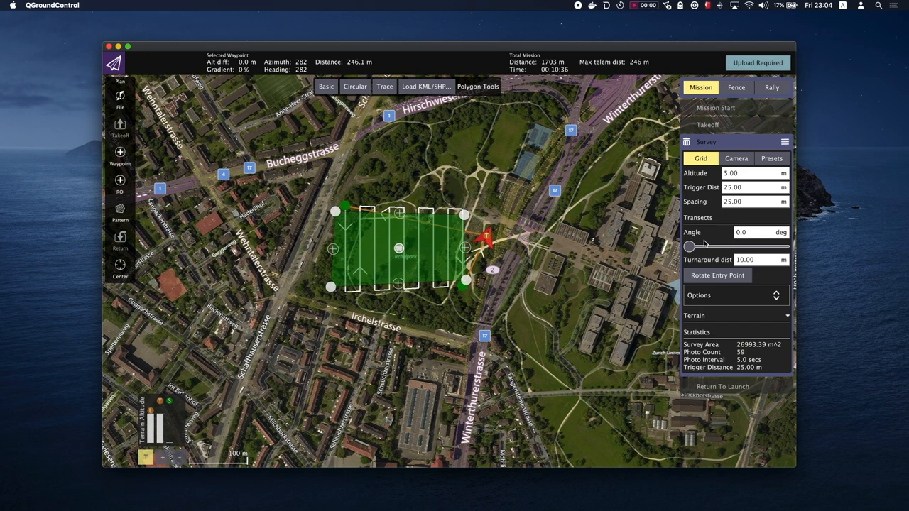
{"action": "mouse_move", "coordinate": [710, 235]}
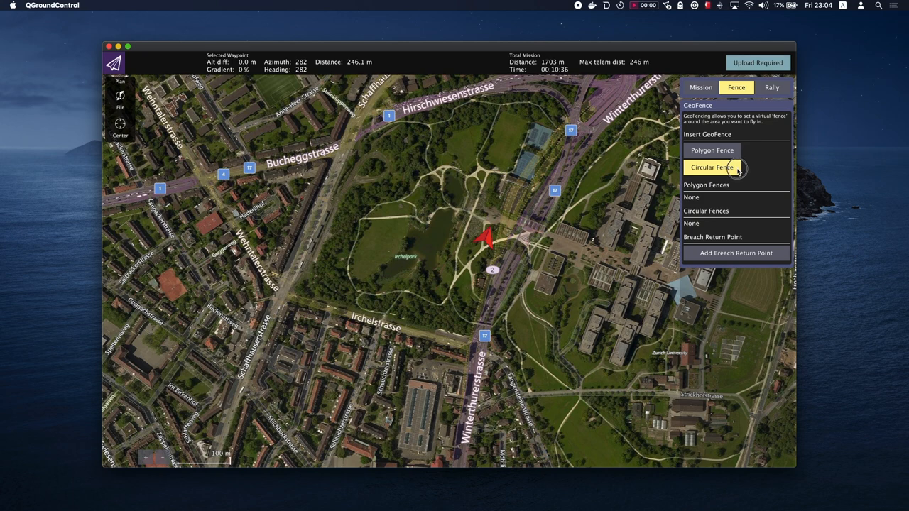
Add a circular geofence centred on the park and shrink its radius to about 211 m
{"action": "left_click", "coordinate": [712, 167]}
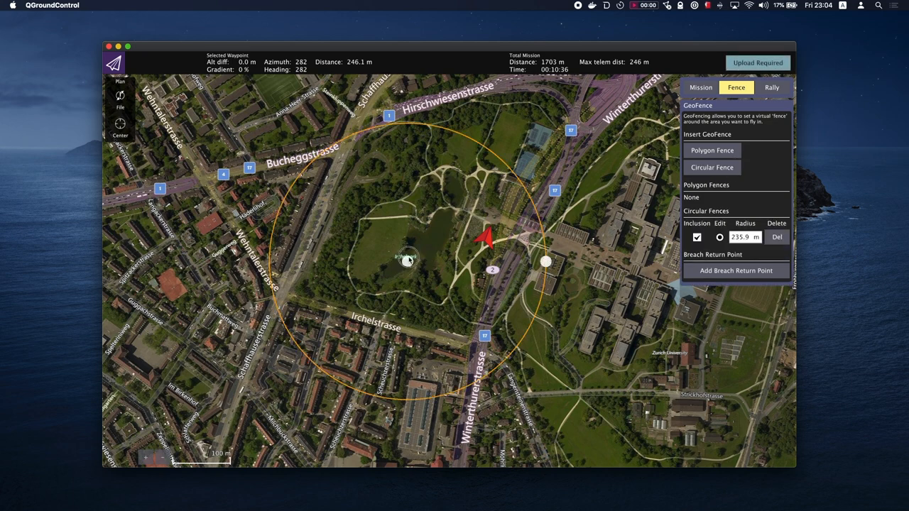
{"action": "left_click_drag", "start_coordinate": [407, 259], "coordinate": [406, 241]}
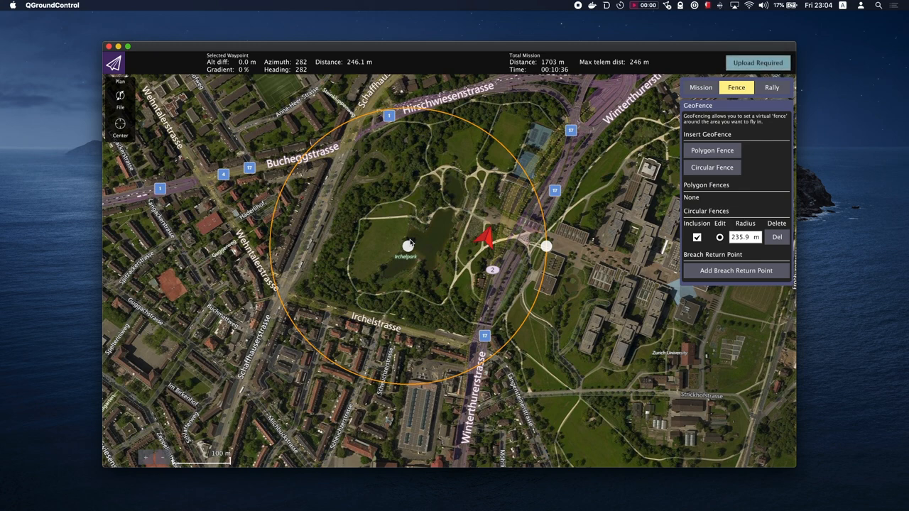
{"action": "mouse_move", "coordinate": [414, 242]}
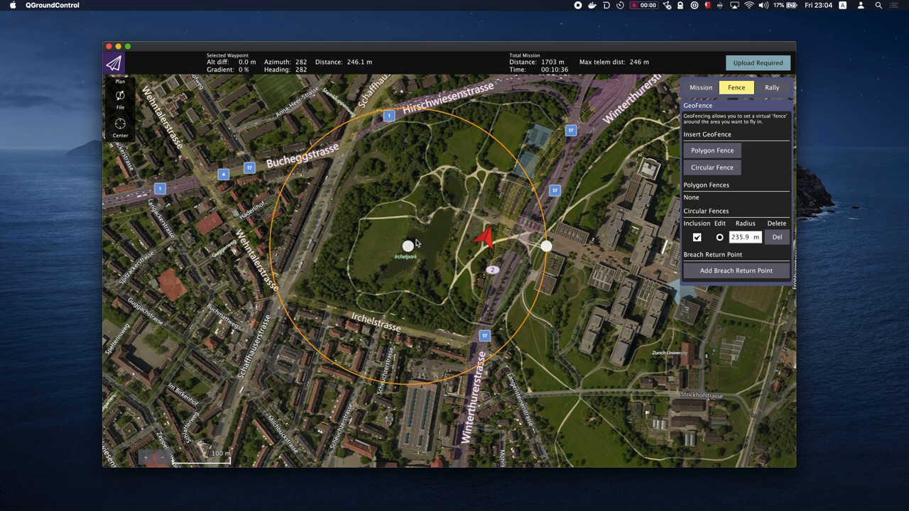
{"action": "mouse_move", "coordinate": [547, 249]}
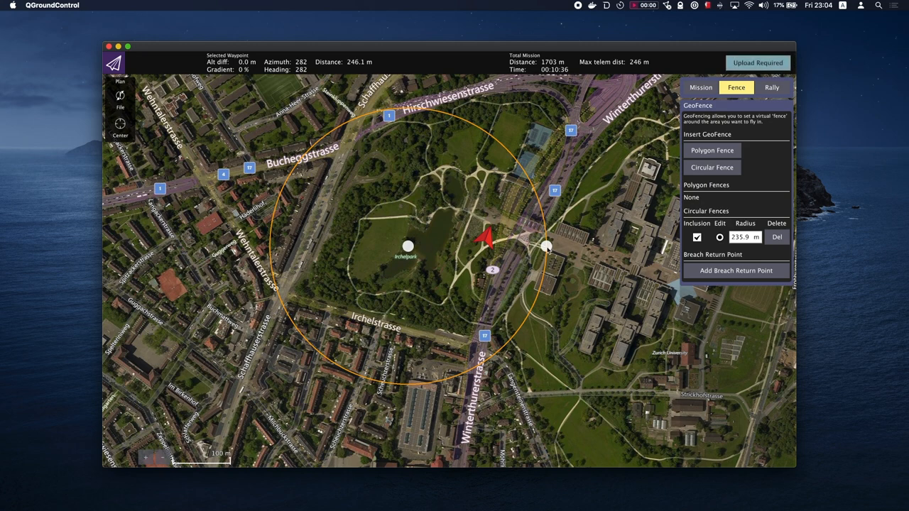
{"action": "left_click_drag", "start_coordinate": [547, 248], "coordinate": [537, 247]}
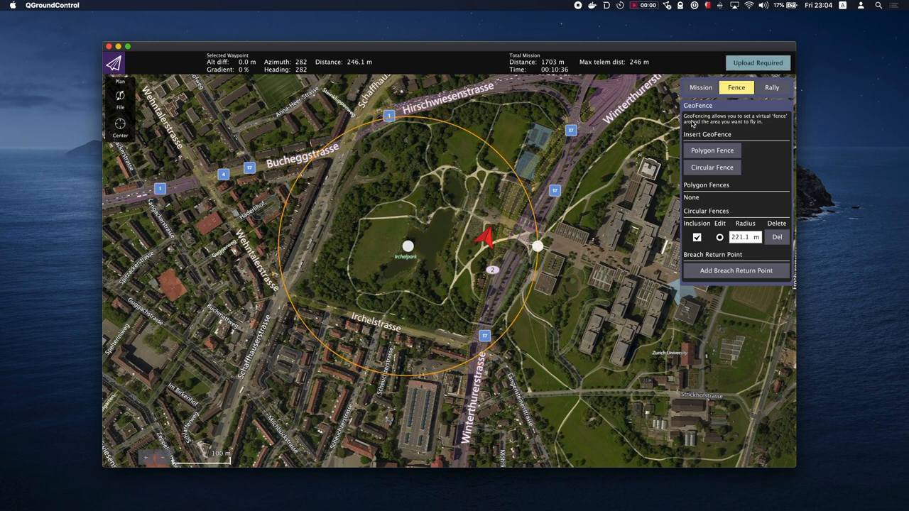
{"action": "mouse_move", "coordinate": [701, 87]}
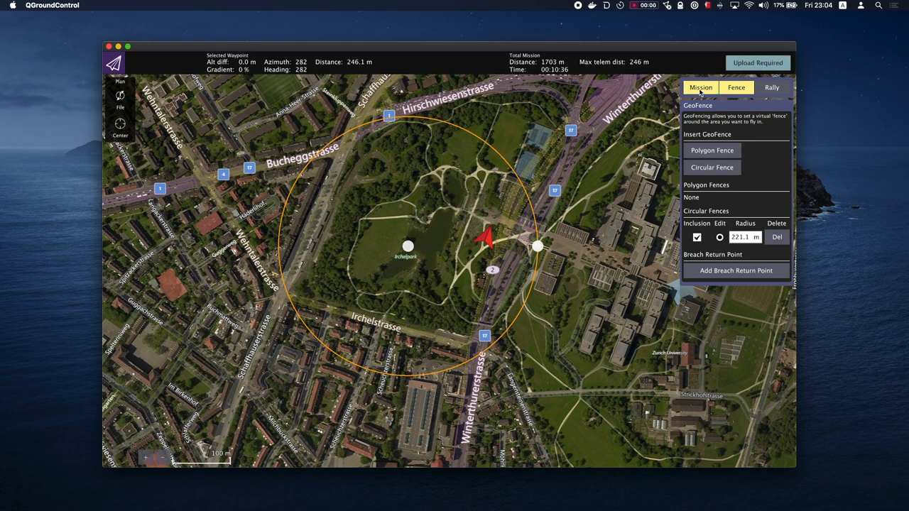
Return to the Mission tab showing the survey grid inside the geofence
{"action": "left_click", "coordinate": [702, 88]}
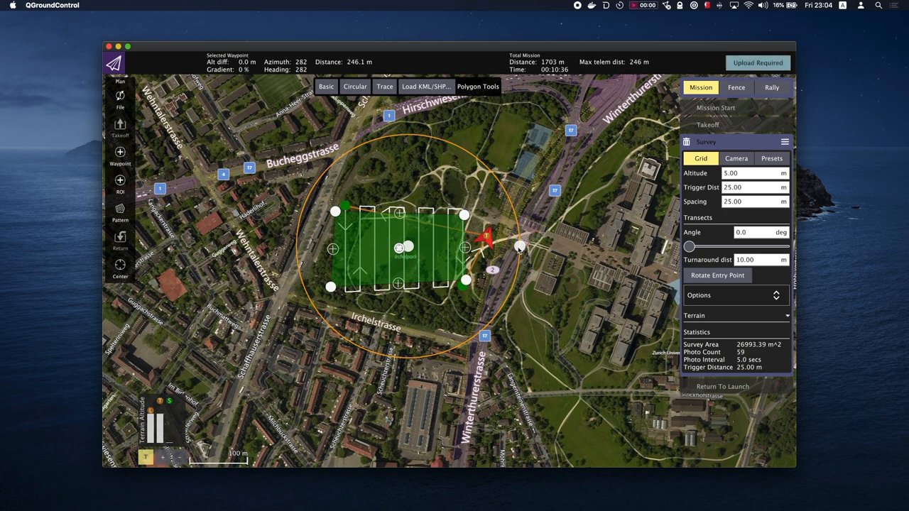
{"action": "mouse_move", "coordinate": [630, 193]}
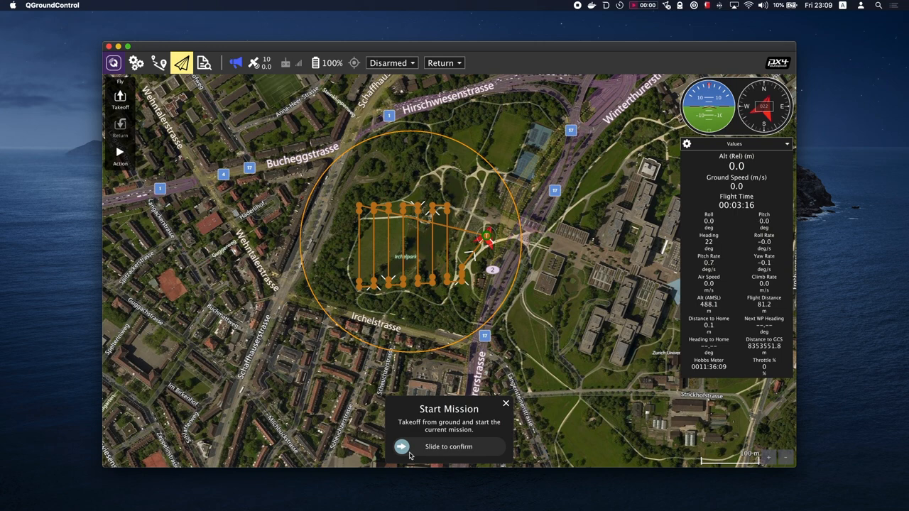
Slide to confirm Start Mission, arming the vehicle to fly the survey
{"action": "left_click_drag", "start_coordinate": [402, 446], "coordinate": [497, 446]}
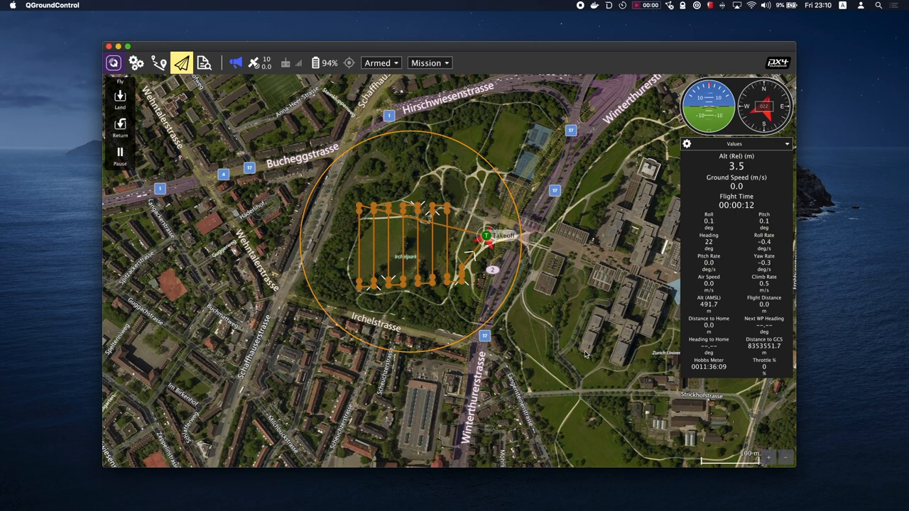